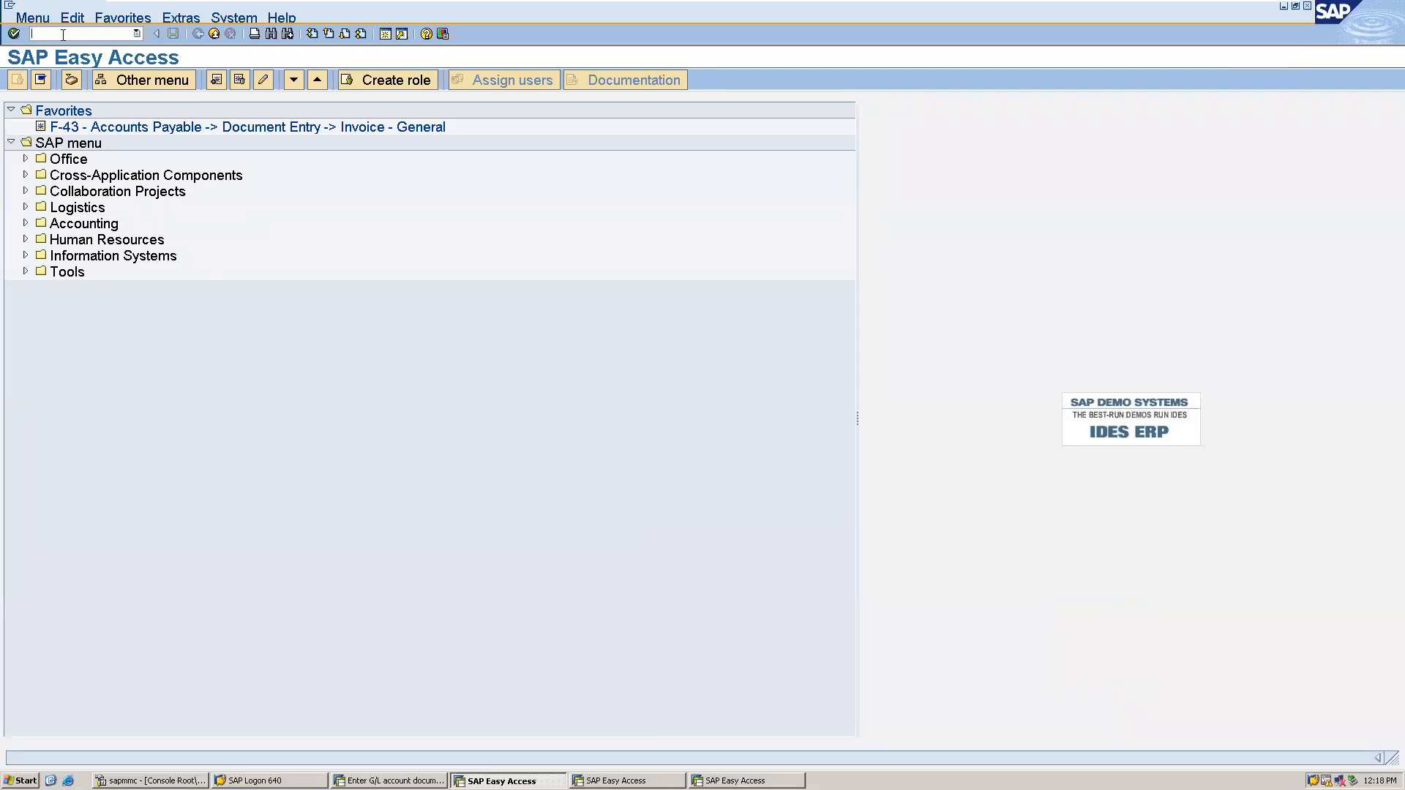
Step: Start transaction FB60 (Enter Vendor Invoice) from the command field
{"action": "type", "text": "/"}
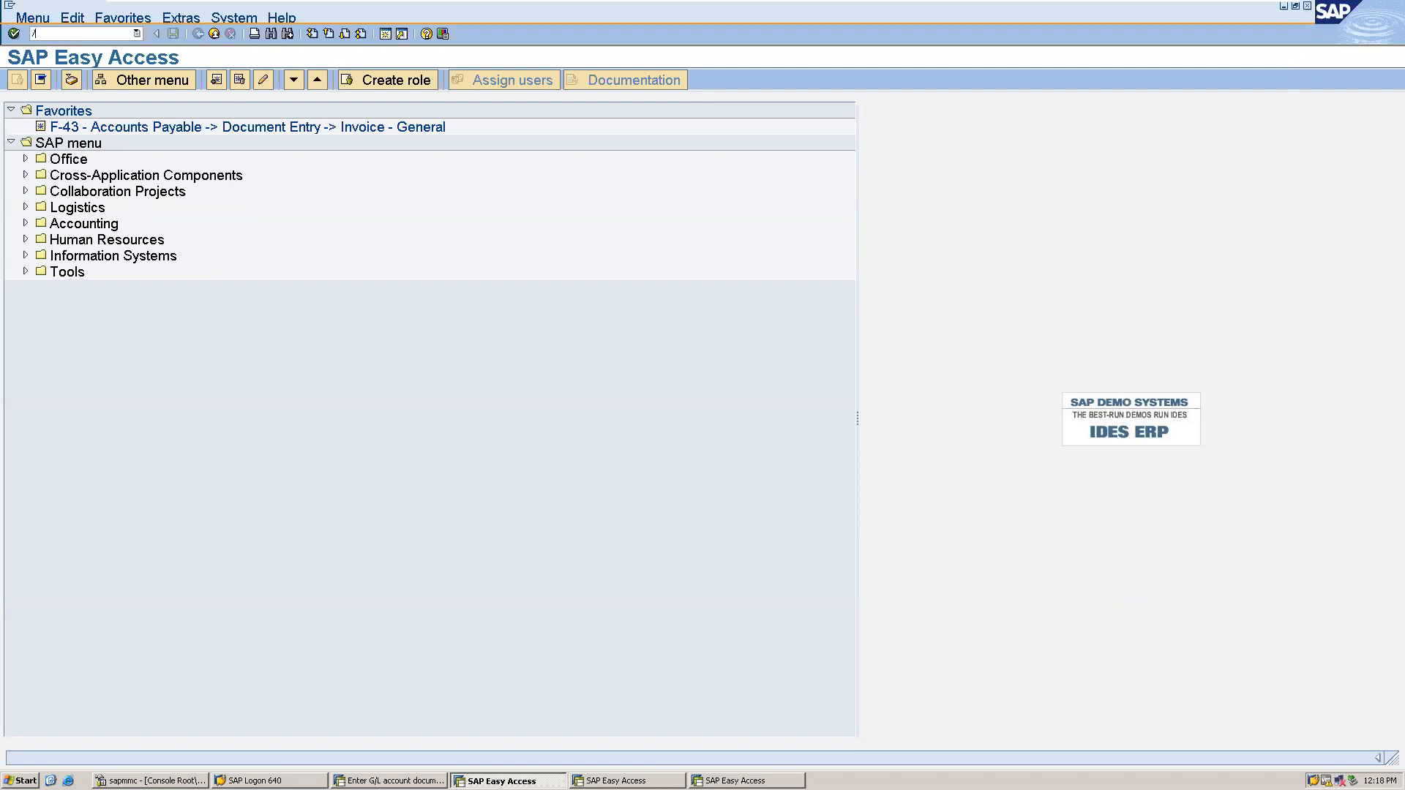
{"action": "type", "text": "/NFB60"}
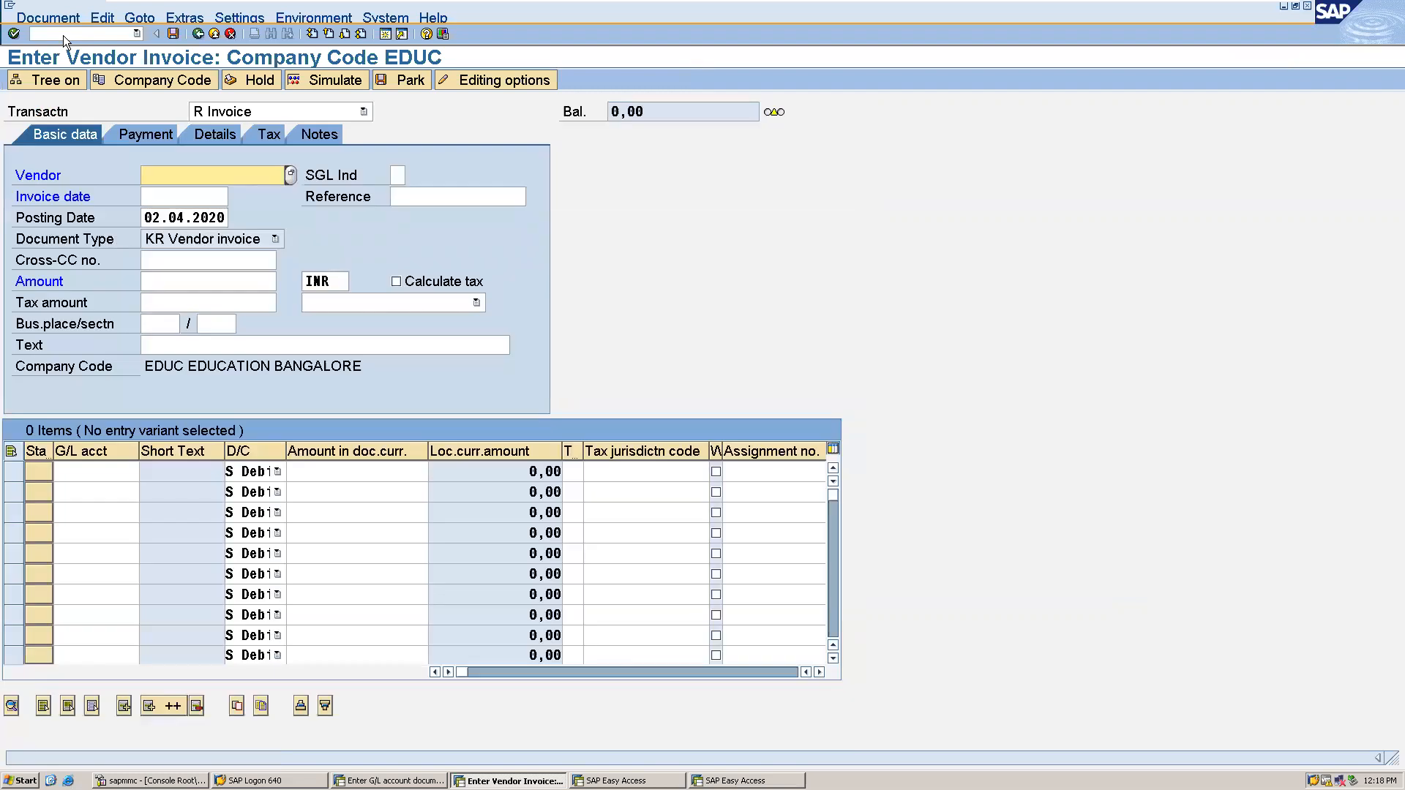
Step: Enter vendor 200, invoice date 02.04.2020 and amount 10000 INR in the header
{"action": "type", "text": "200"}
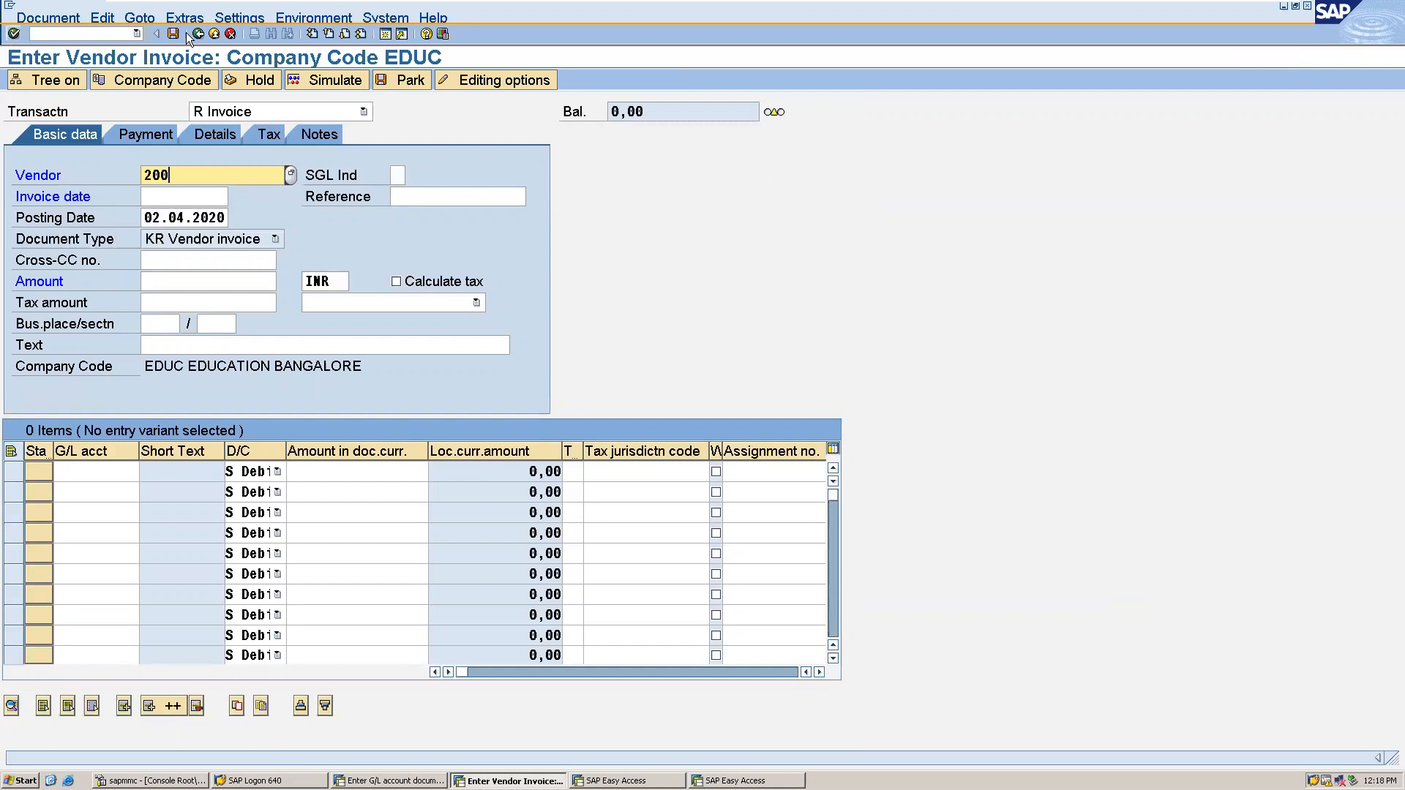
{"action": "left_click", "coordinate": [183, 196]}
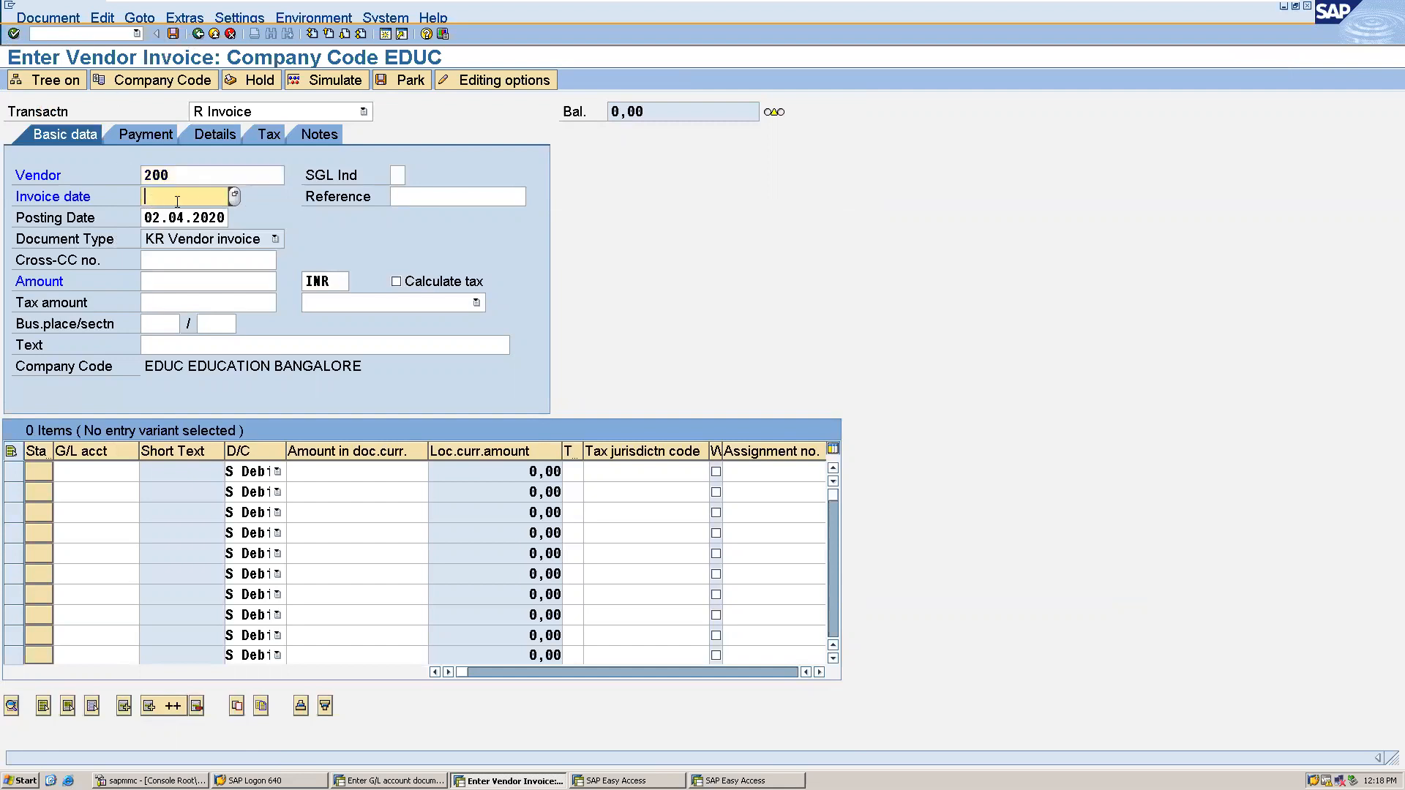
{"action": "left_click", "coordinate": [260, 196]}
{"action": "type", "text": "02.04.2020"}
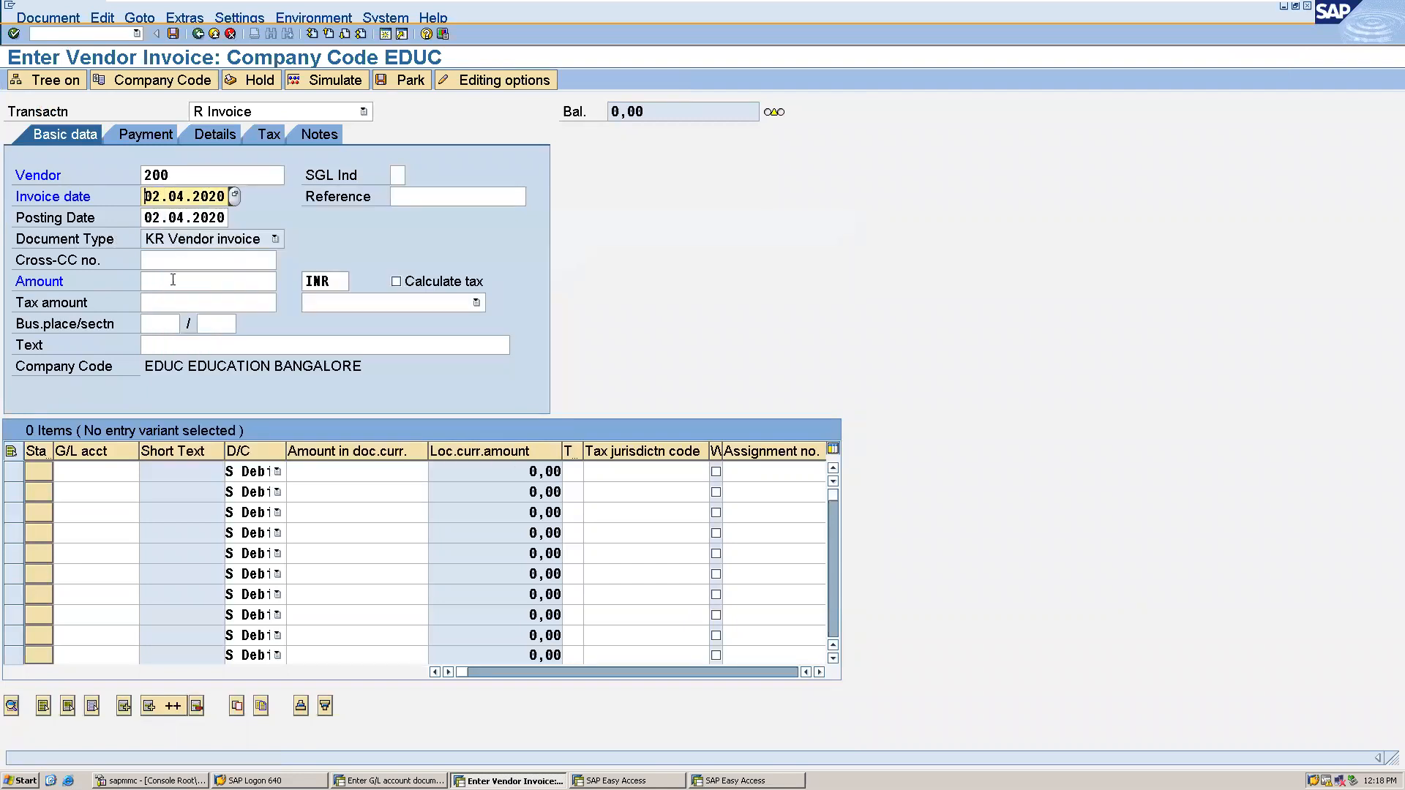
{"action": "type", "text": "10000"}
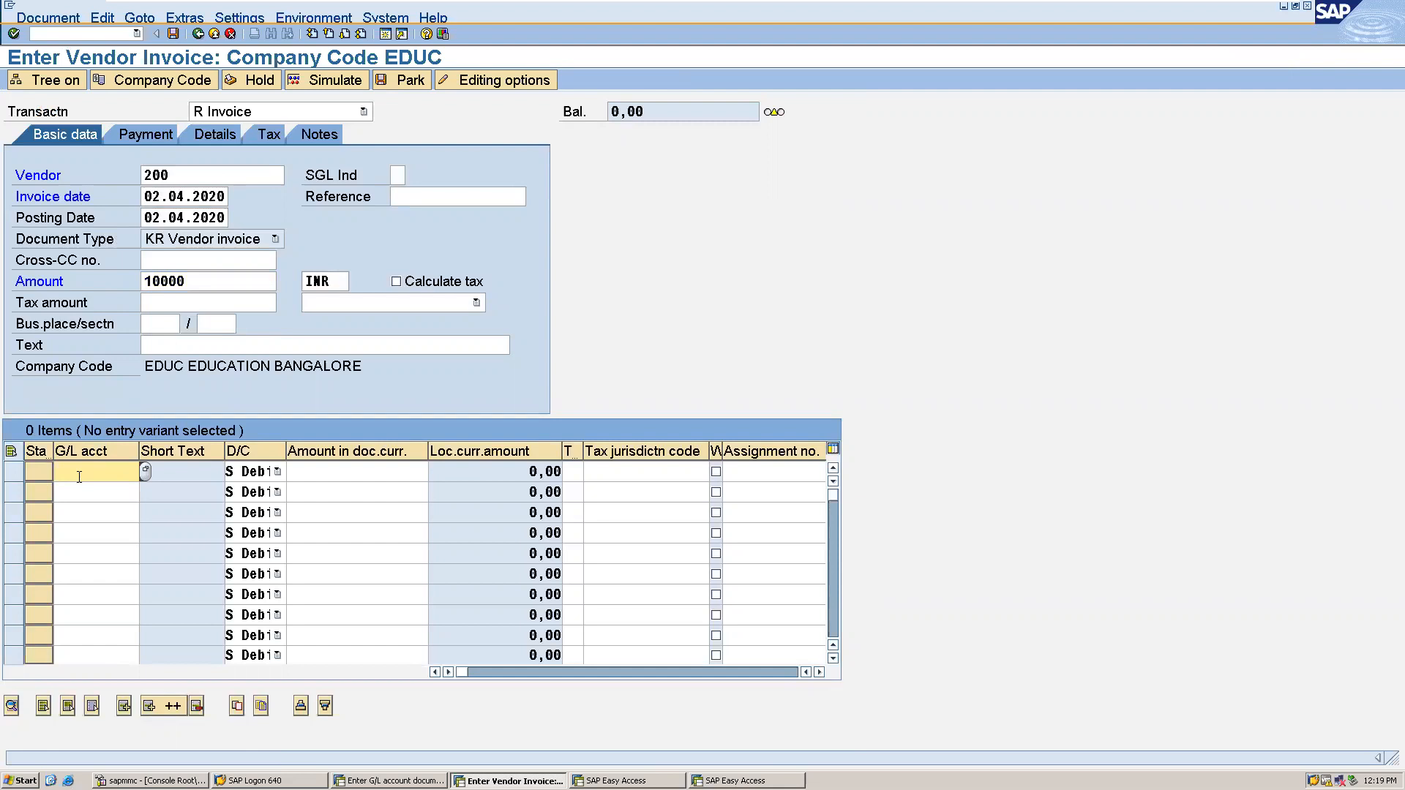
Step: Add a G/L 430 line for 10000 with profit center EDUC, then attempt posting
{"action": "type", "text": "430"}
{"action": "left_click", "coordinate": [357, 471]}
{"action": "type", "text": "1"}
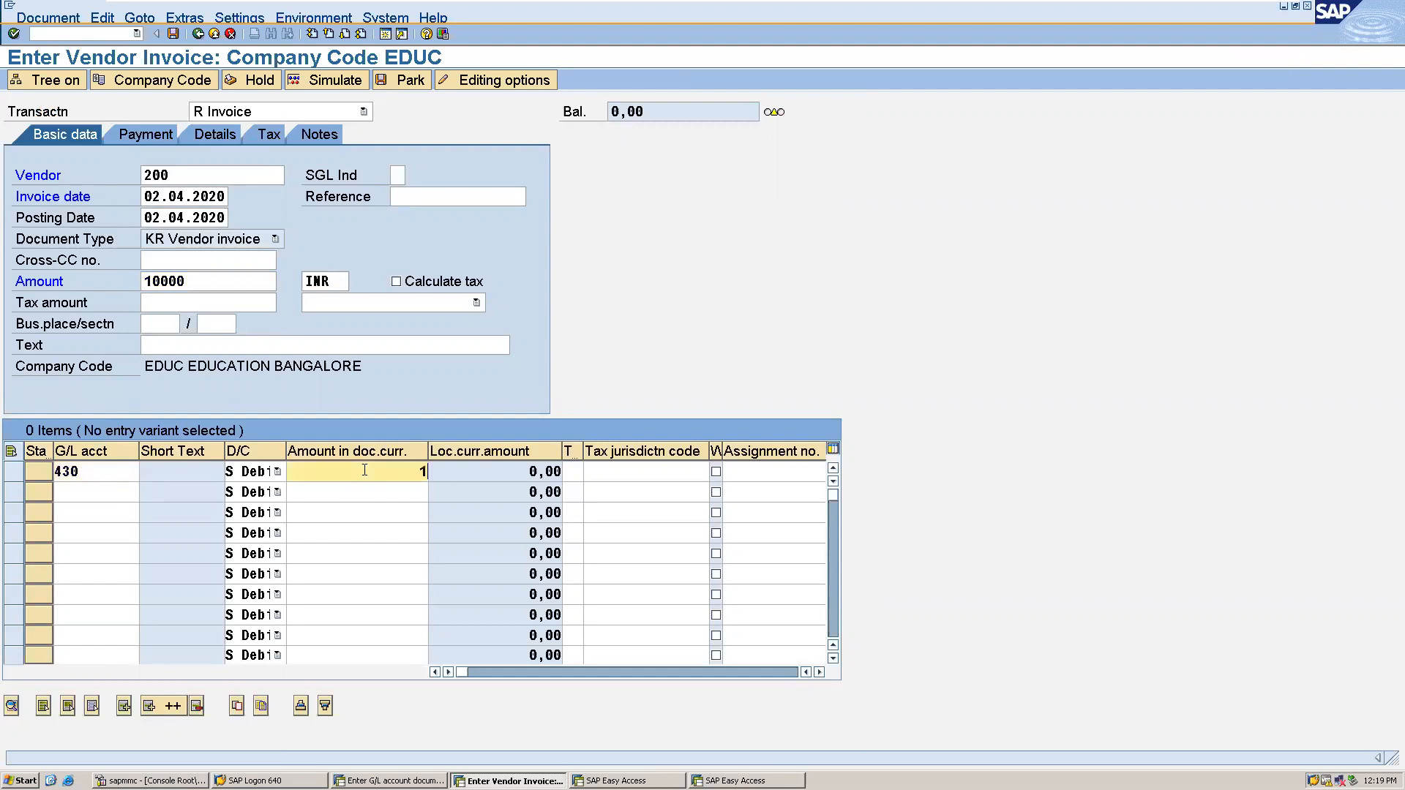
{"action": "type", "text": "0000"}
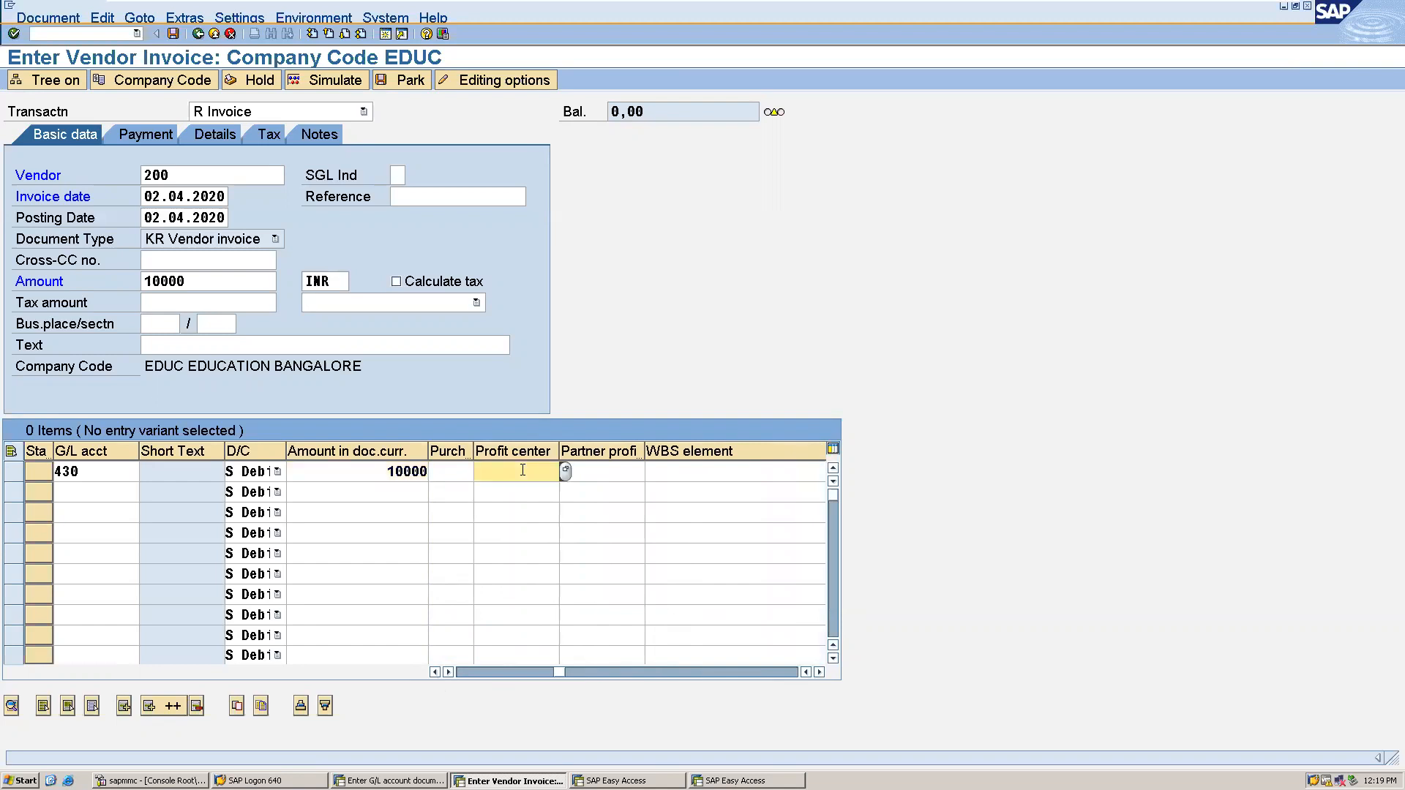
{"action": "type", "text": "EDUC"}
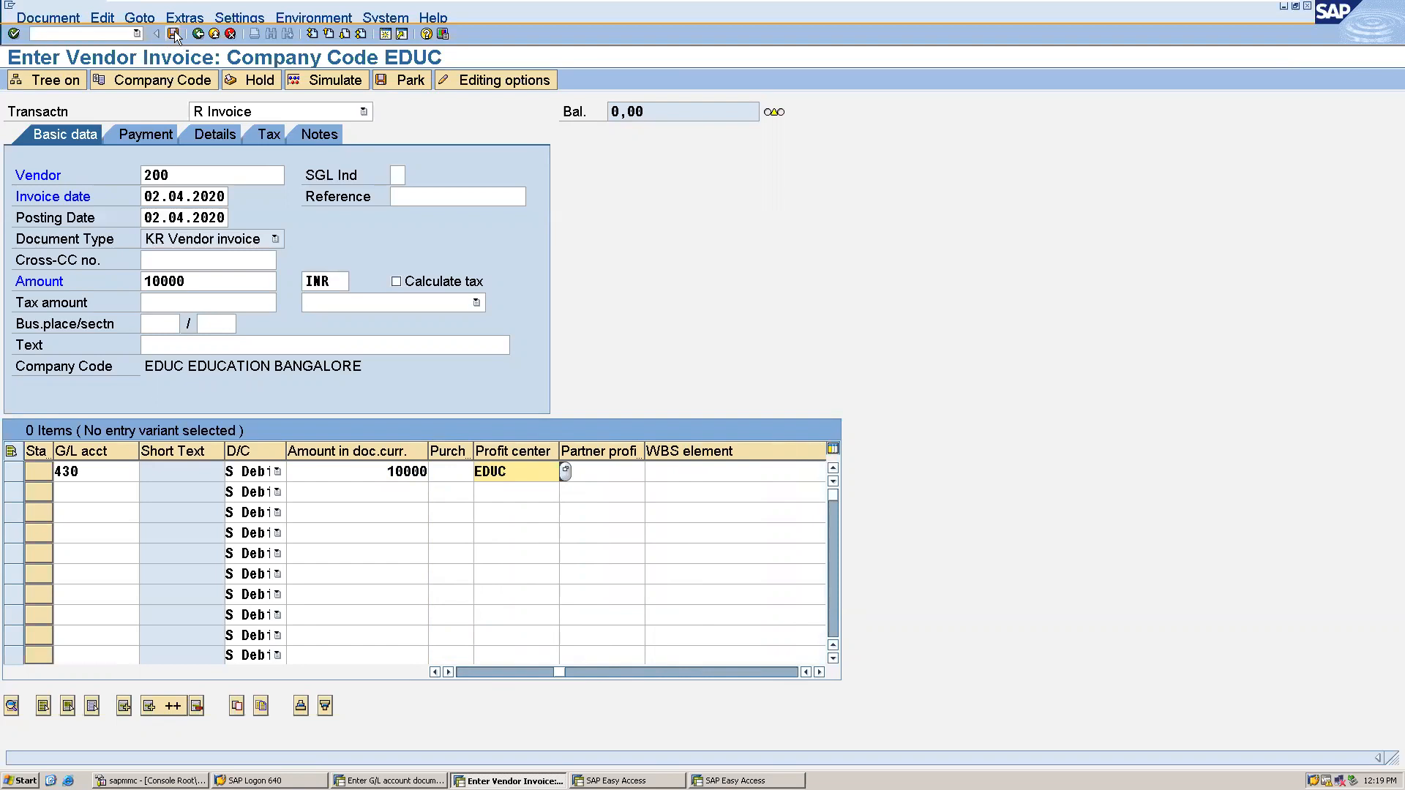
{"action": "left_click", "coordinate": [169, 34]}
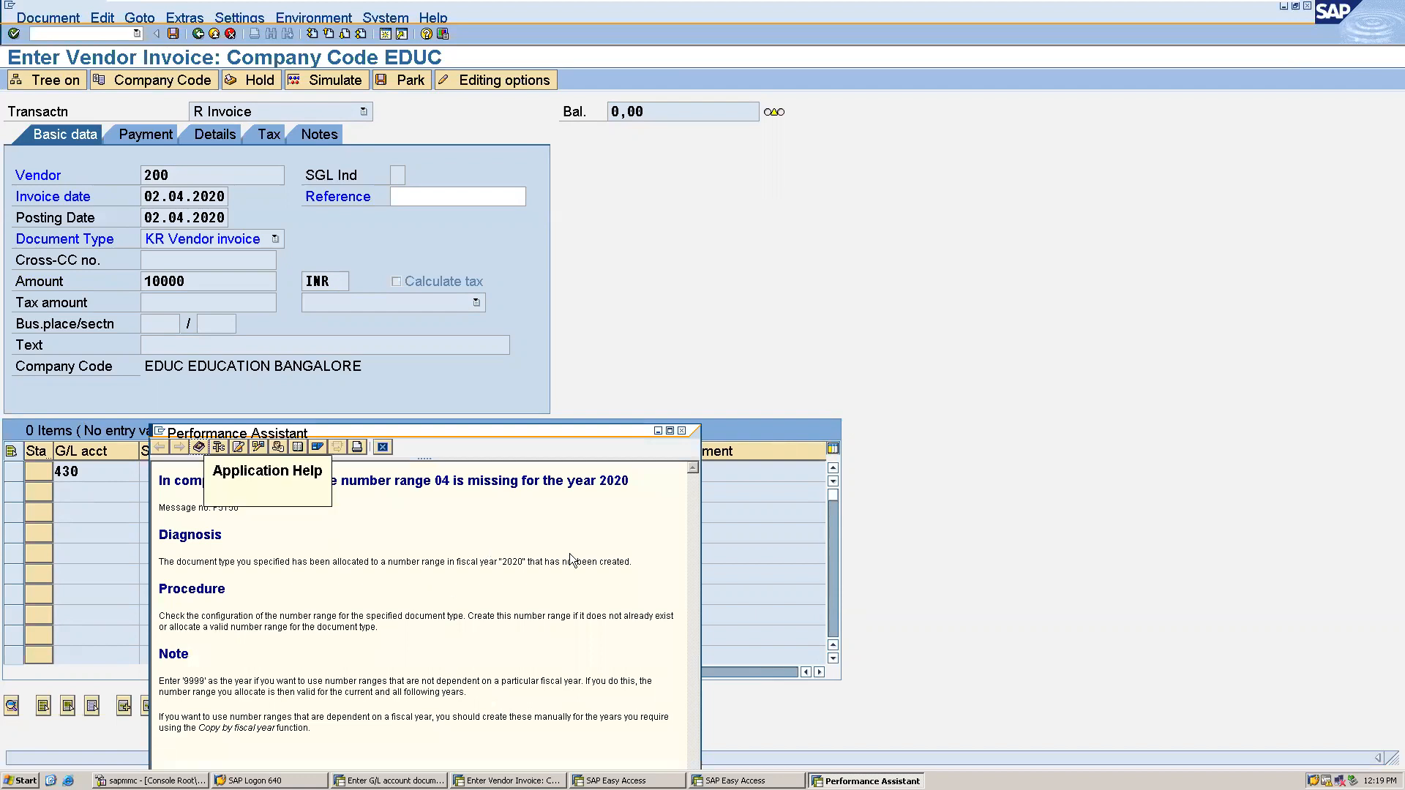
{"action": "mouse_move", "coordinate": [460, 598]}
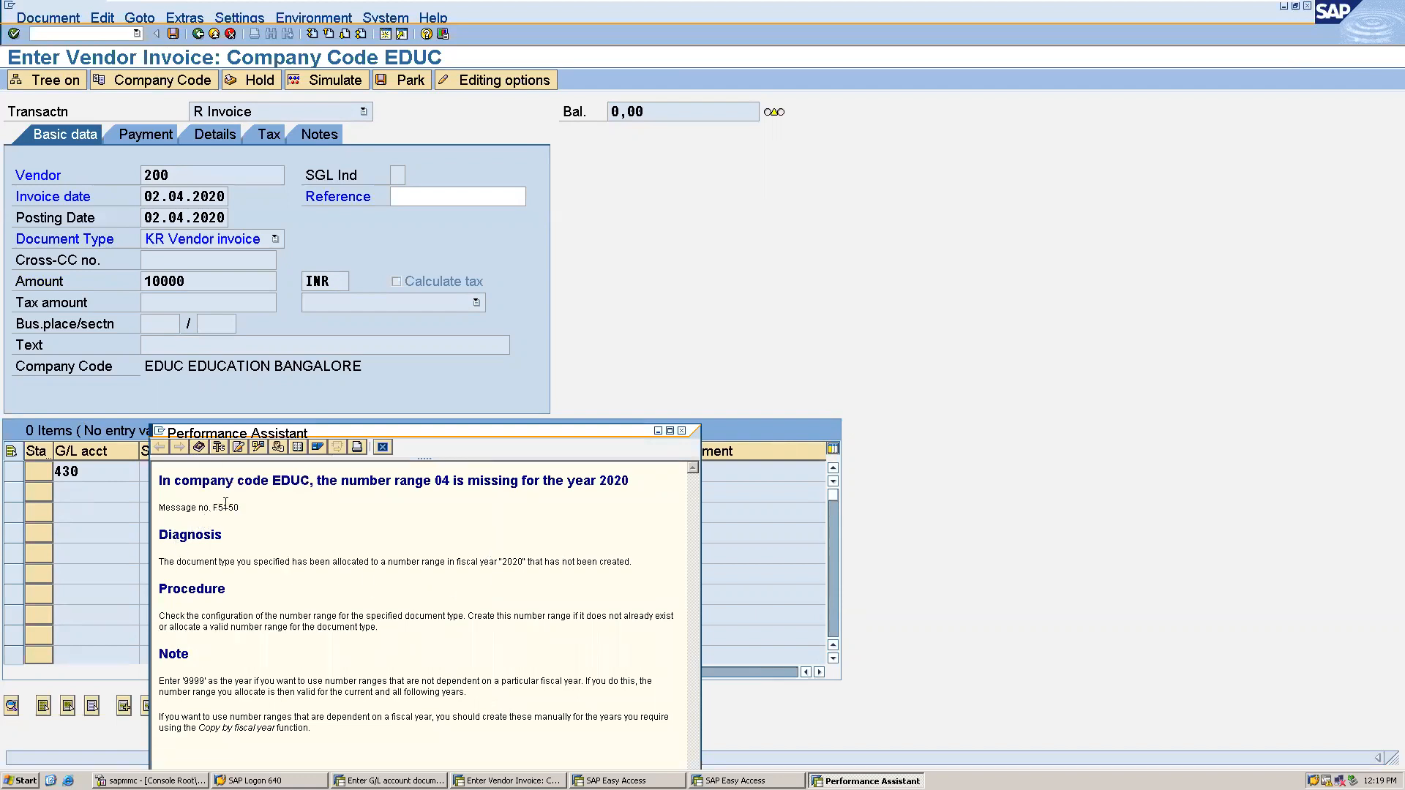
{"action": "mouse_move", "coordinate": [260, 509]}
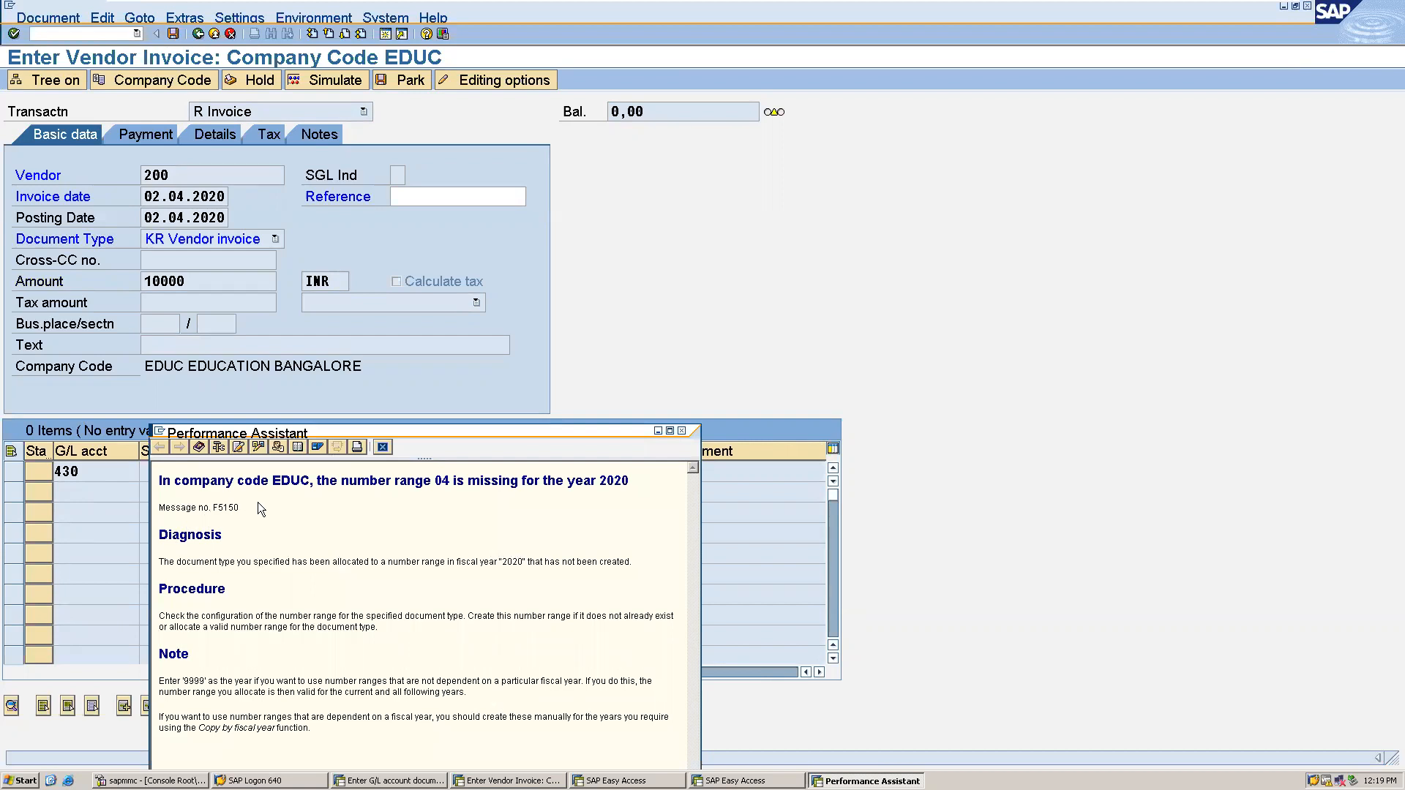
{"action": "mouse_move", "coordinate": [654, 412]}
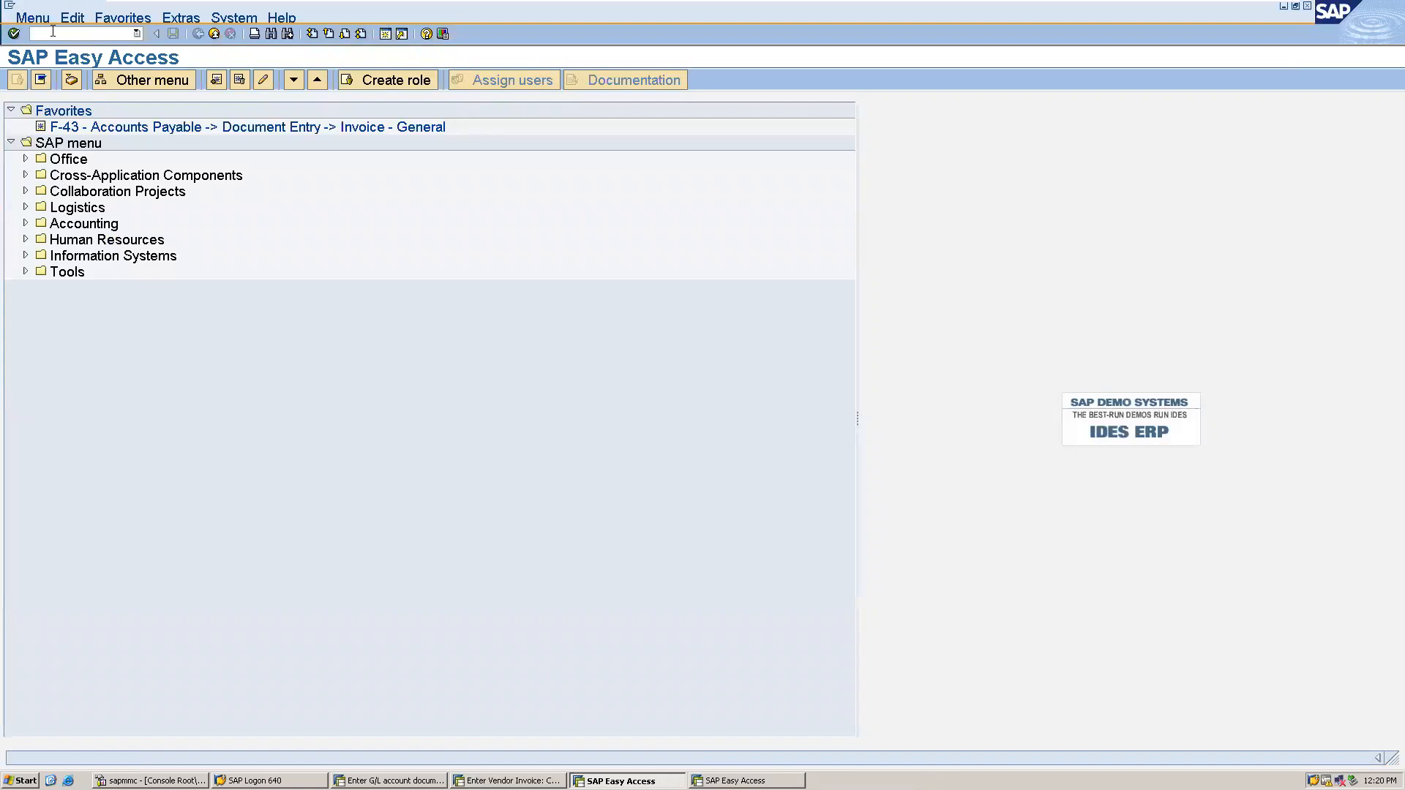
Step: Run OBA7 and open document type KR details, showing number range 04
{"action": "type", "text": "/NOB"}
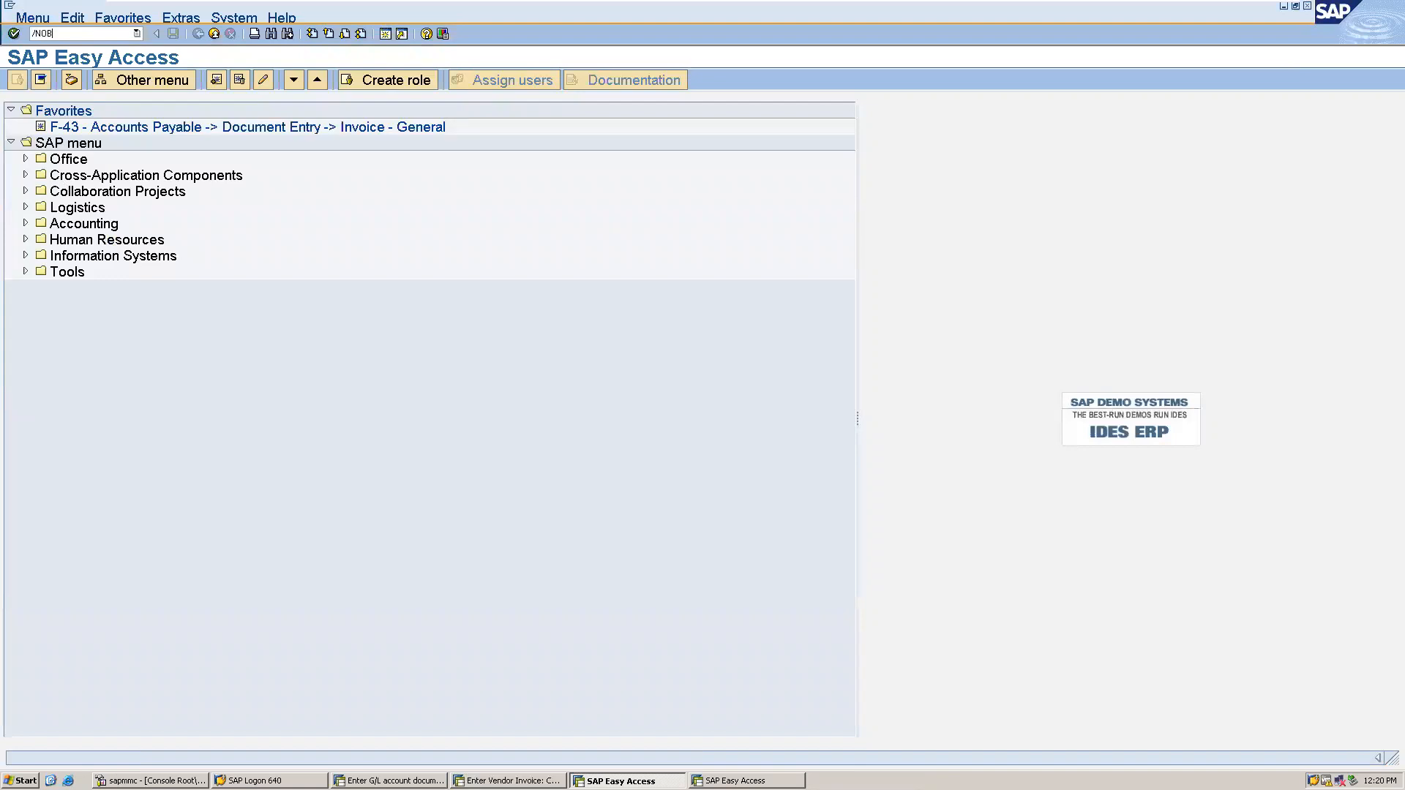
{"action": "key", "text": "Enter"}
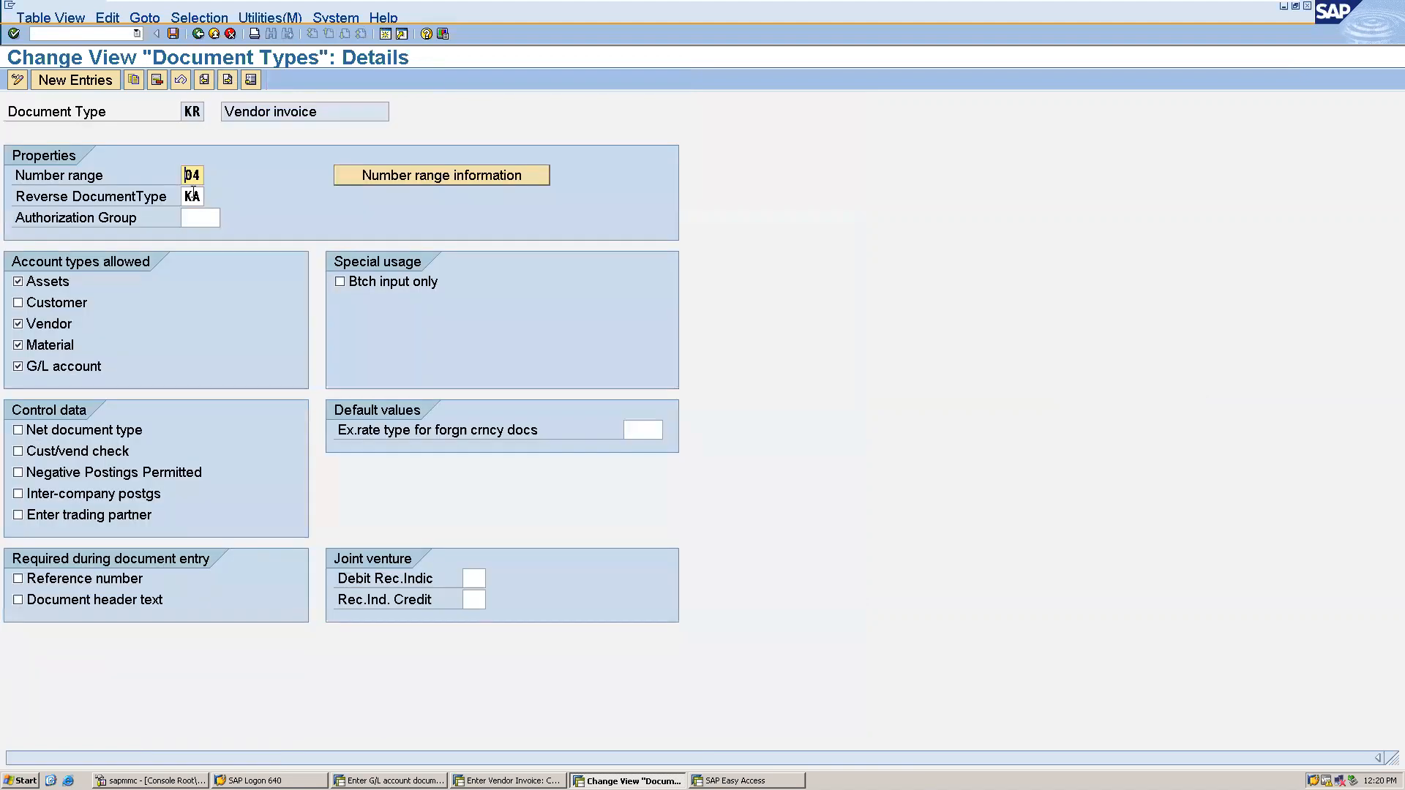
{"action": "left_click", "coordinate": [191, 175]}
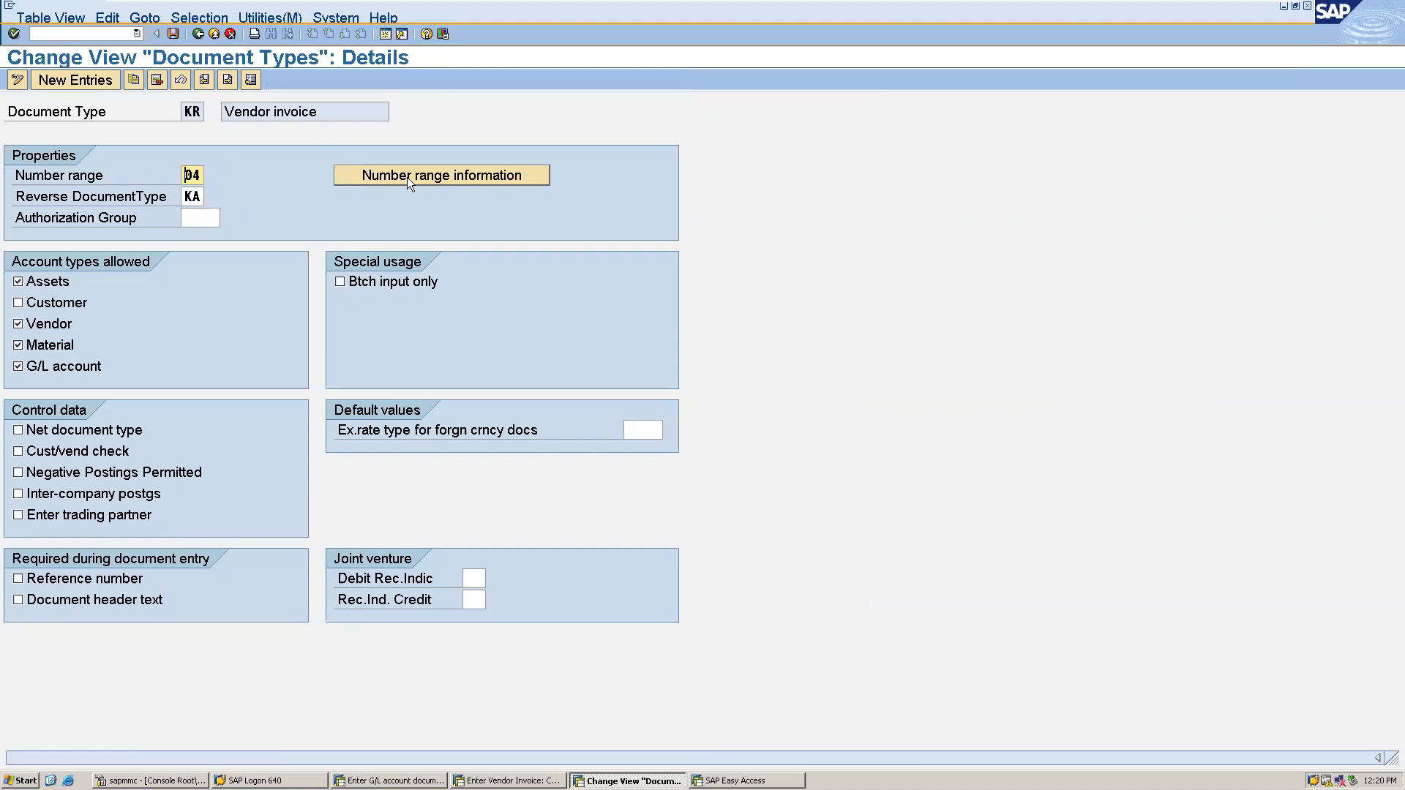
Step: Select company code EDUC and open its document number range intervals for editing
{"action": "left_click", "coordinate": [441, 175]}
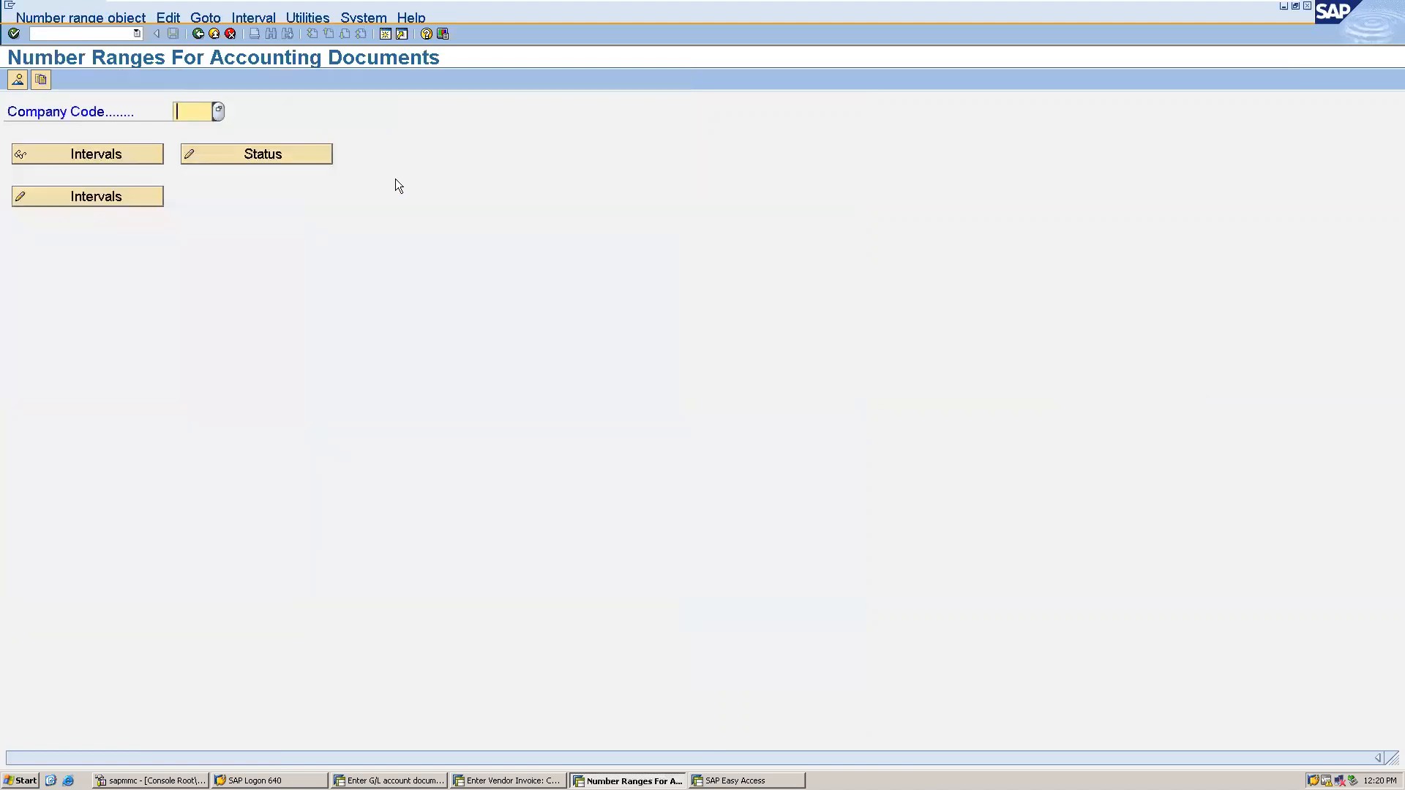
{"action": "type", "text": "EDU"}
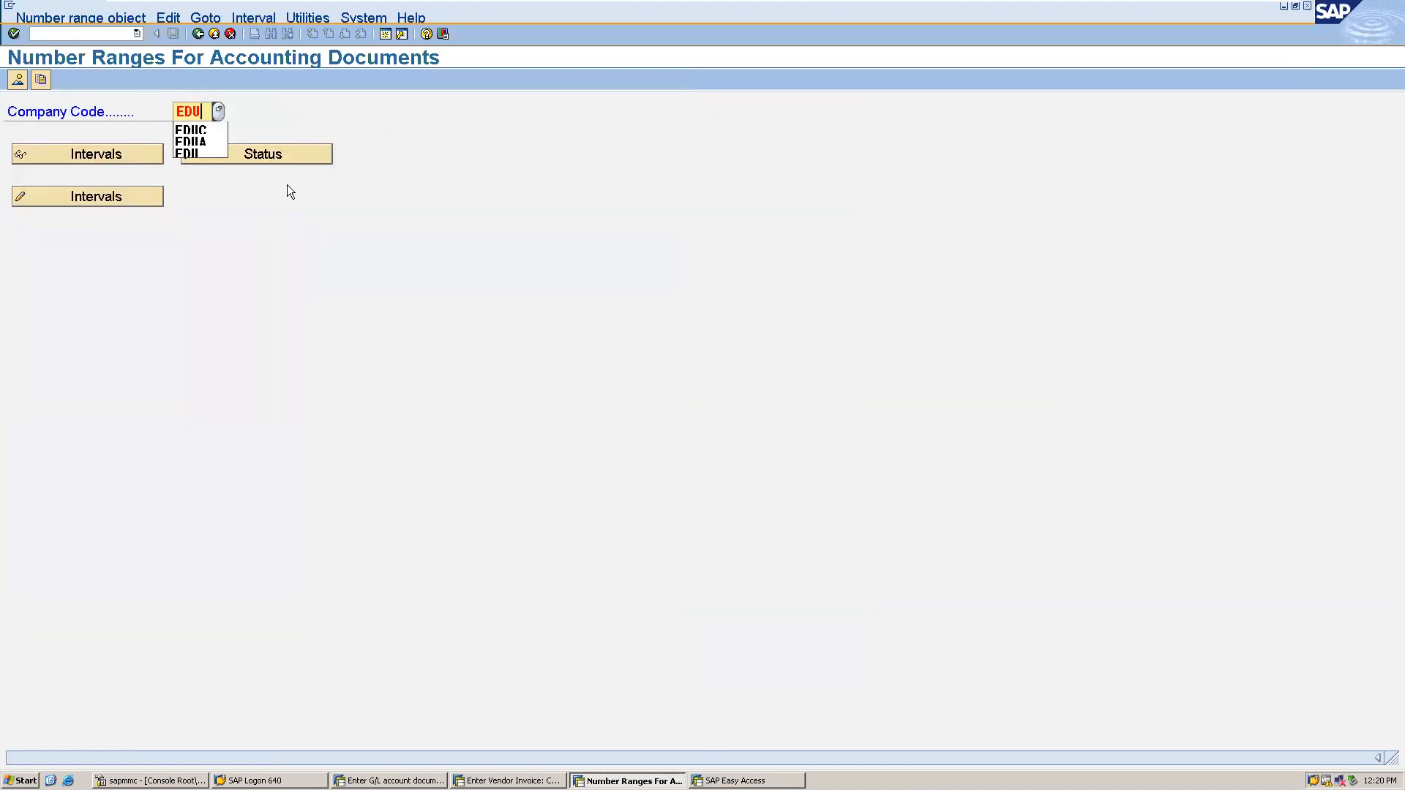
{"action": "left_click", "coordinate": [189, 149]}
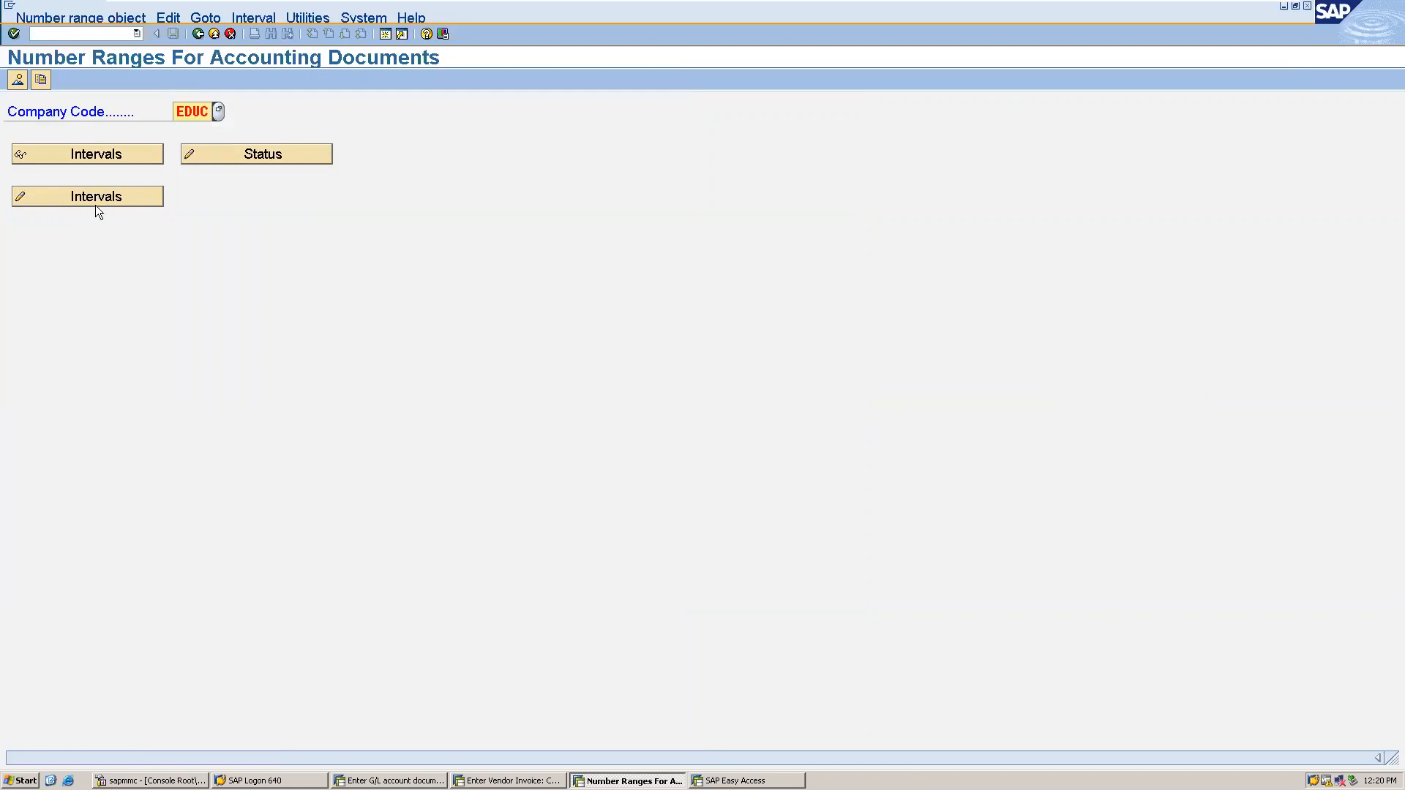
{"action": "left_click", "coordinate": [96, 197]}
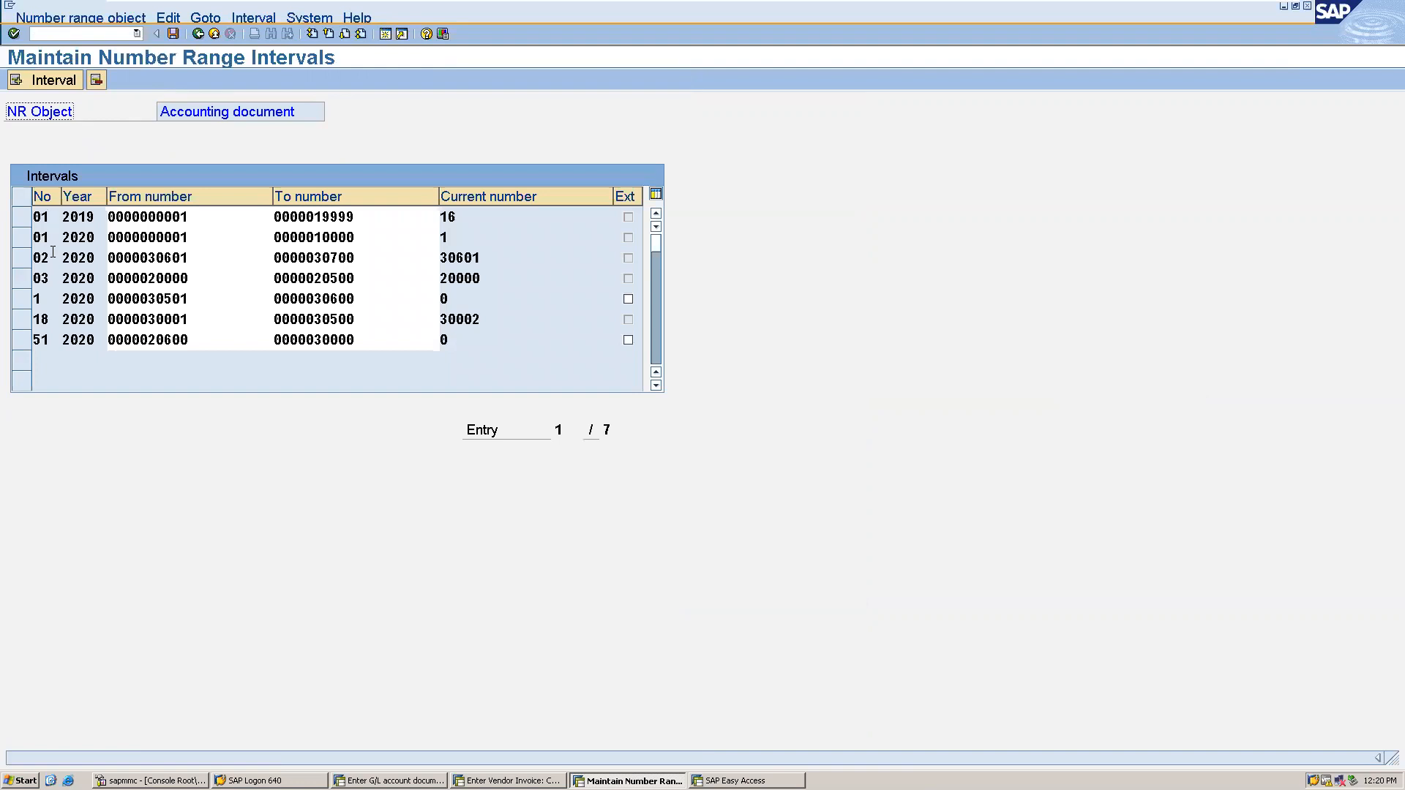
{"action": "mouse_move", "coordinate": [49, 324]}
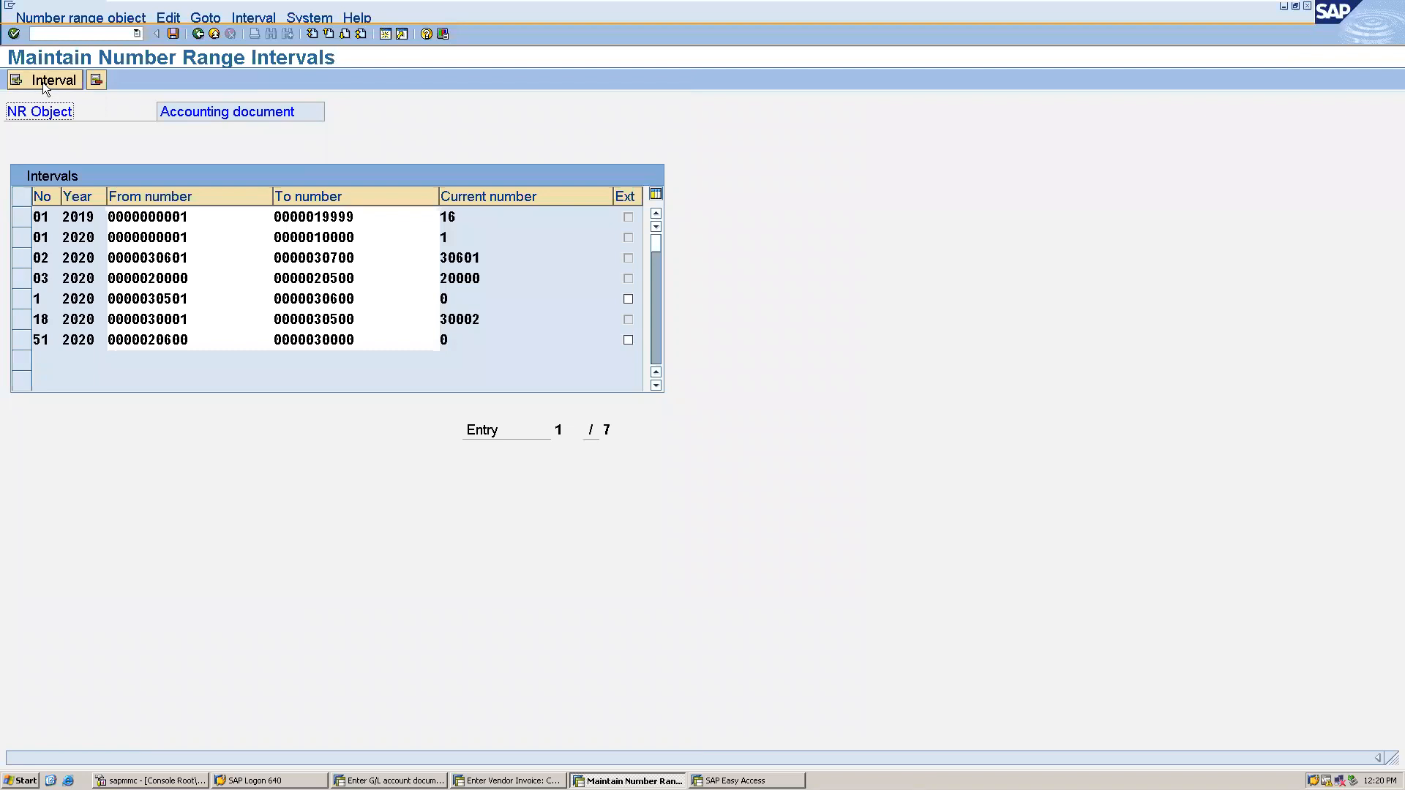
Step: Insert interval 04 for year 2020 running from 30800 to 30900
{"action": "left_click", "coordinate": [95, 80]}
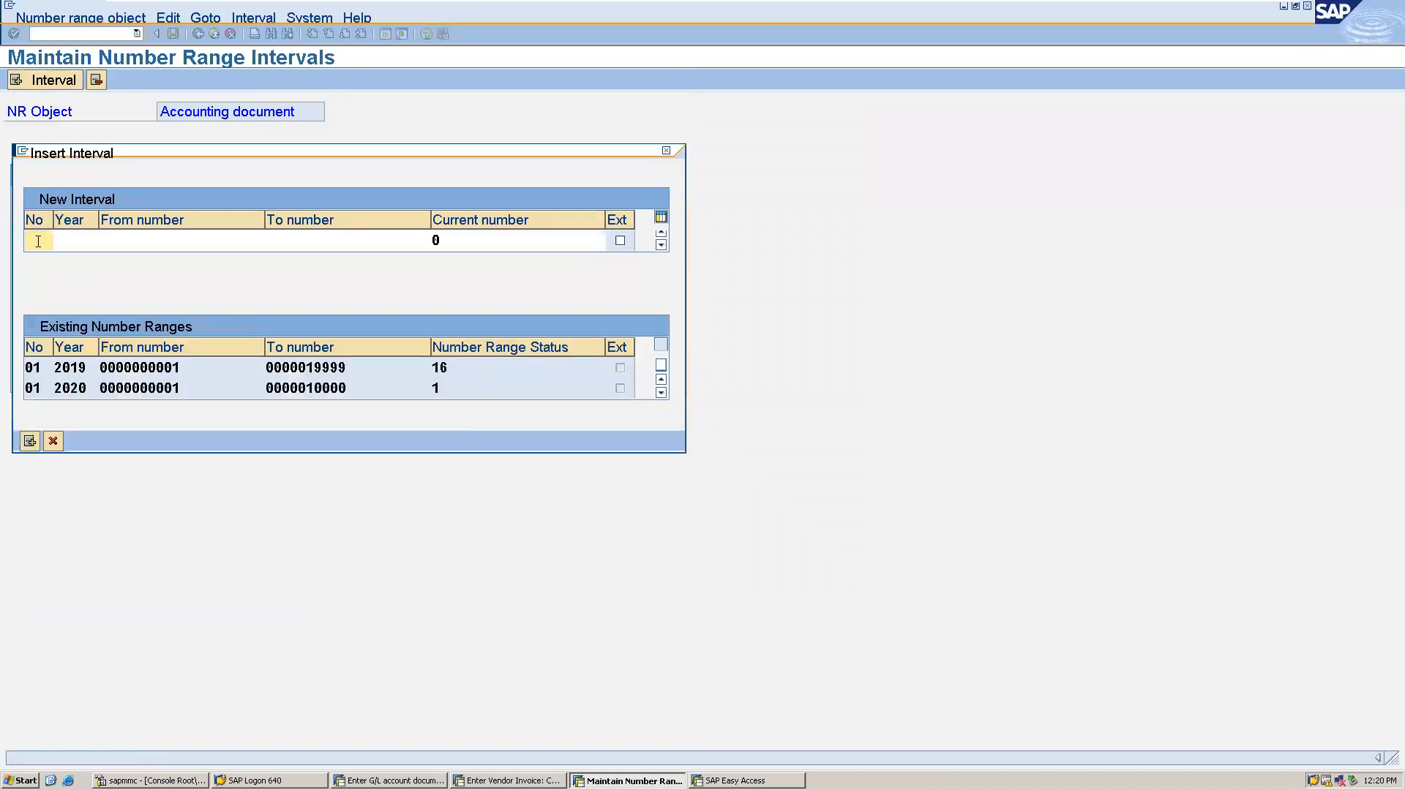
{"action": "type", "text": "04"}
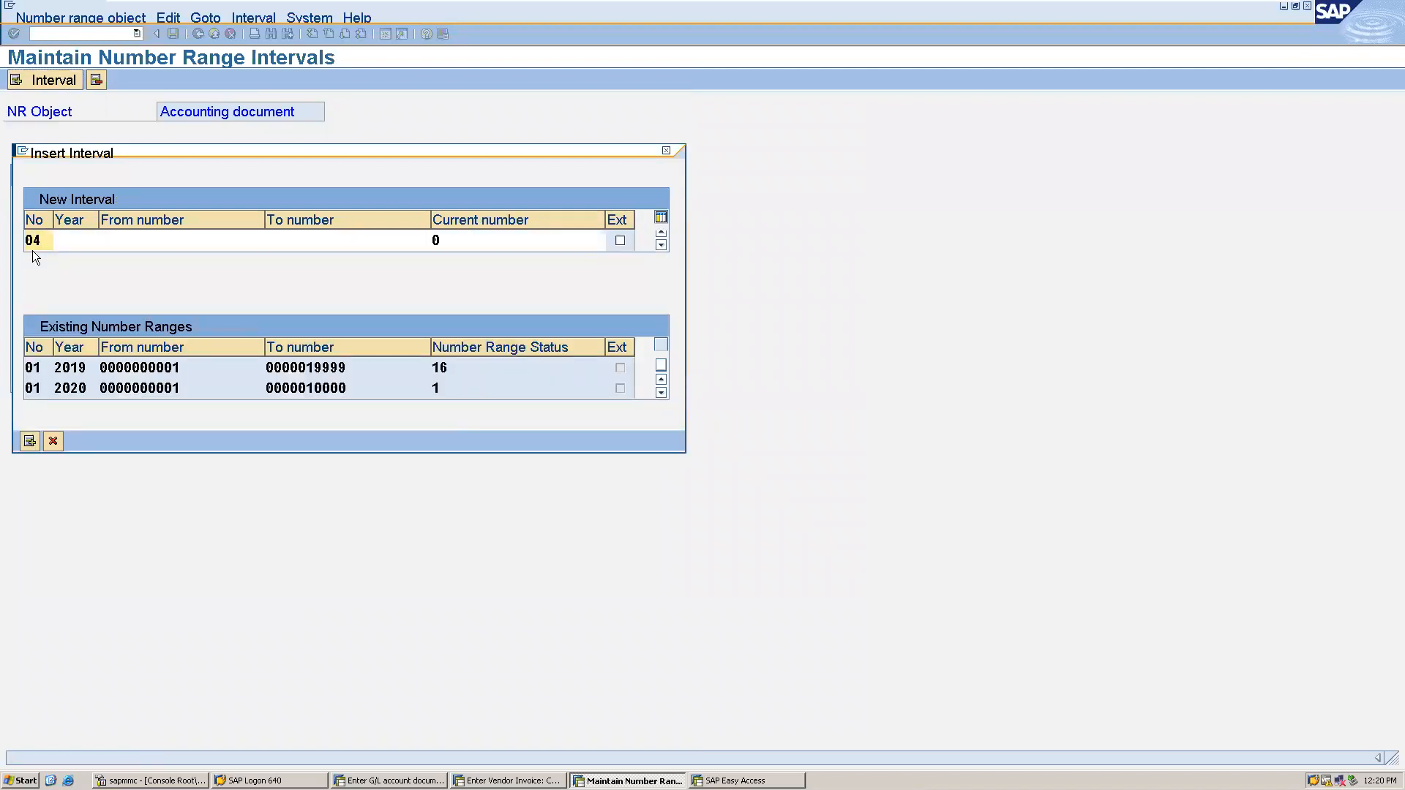
{"action": "type", "text": "20"}
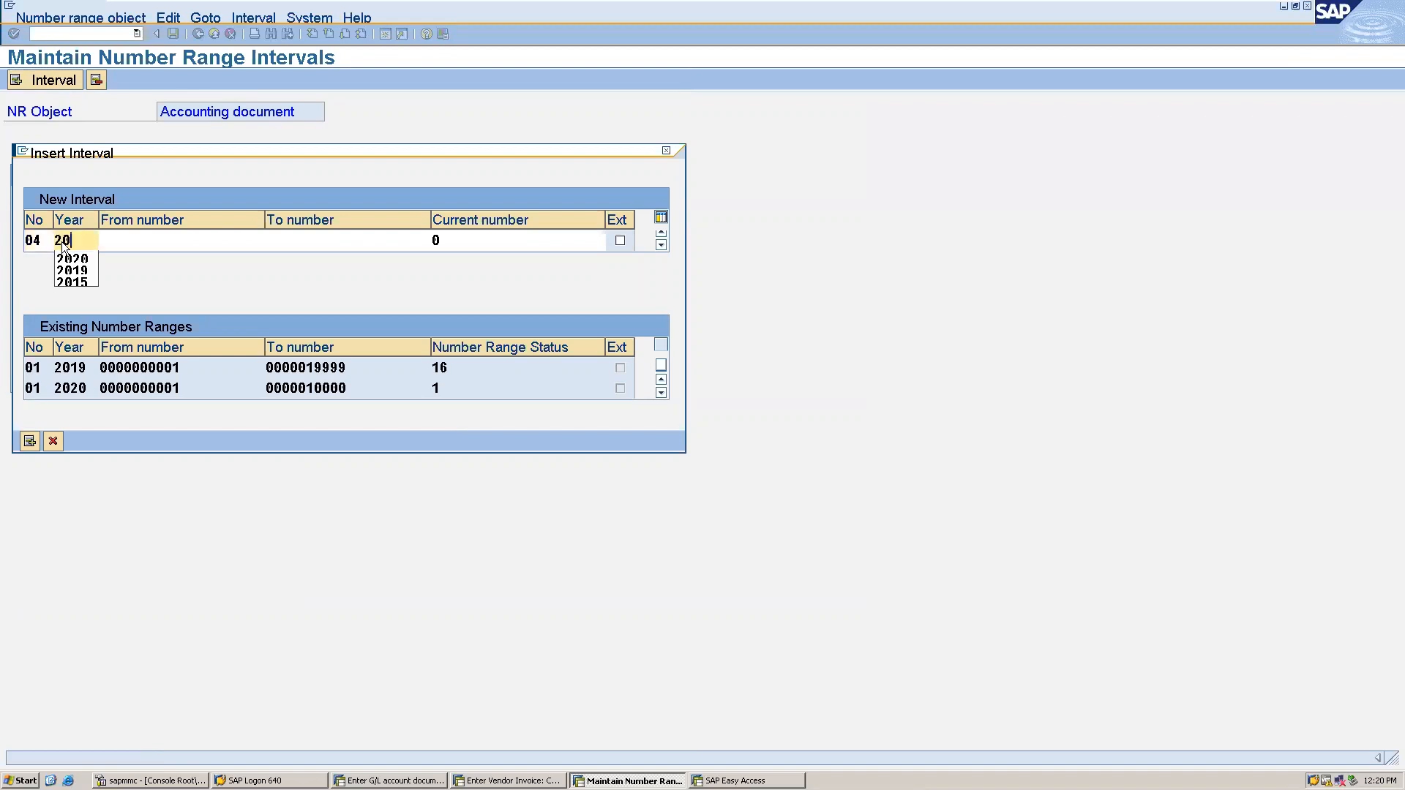
{"action": "left_click", "coordinate": [61, 260]}
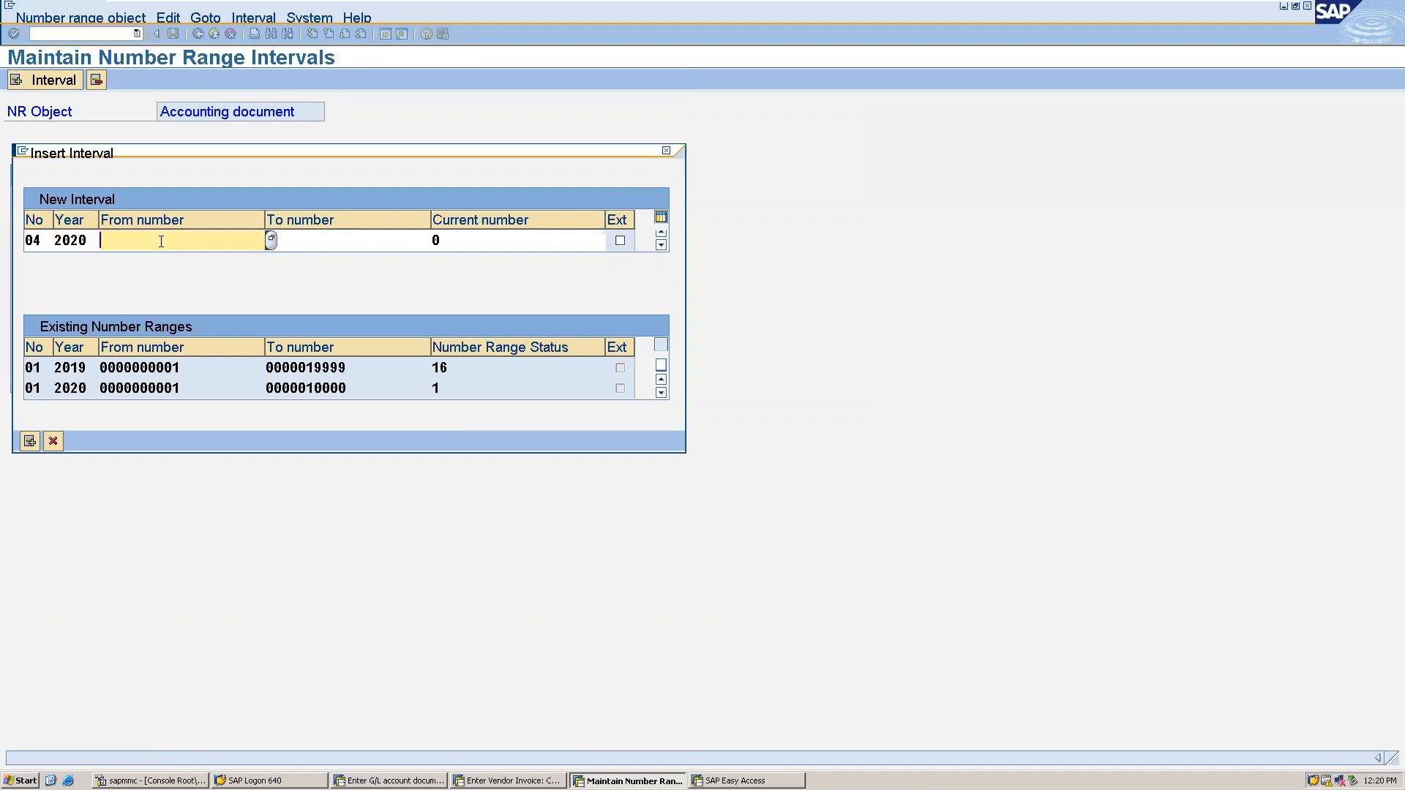
{"action": "type", "text": "30800"}
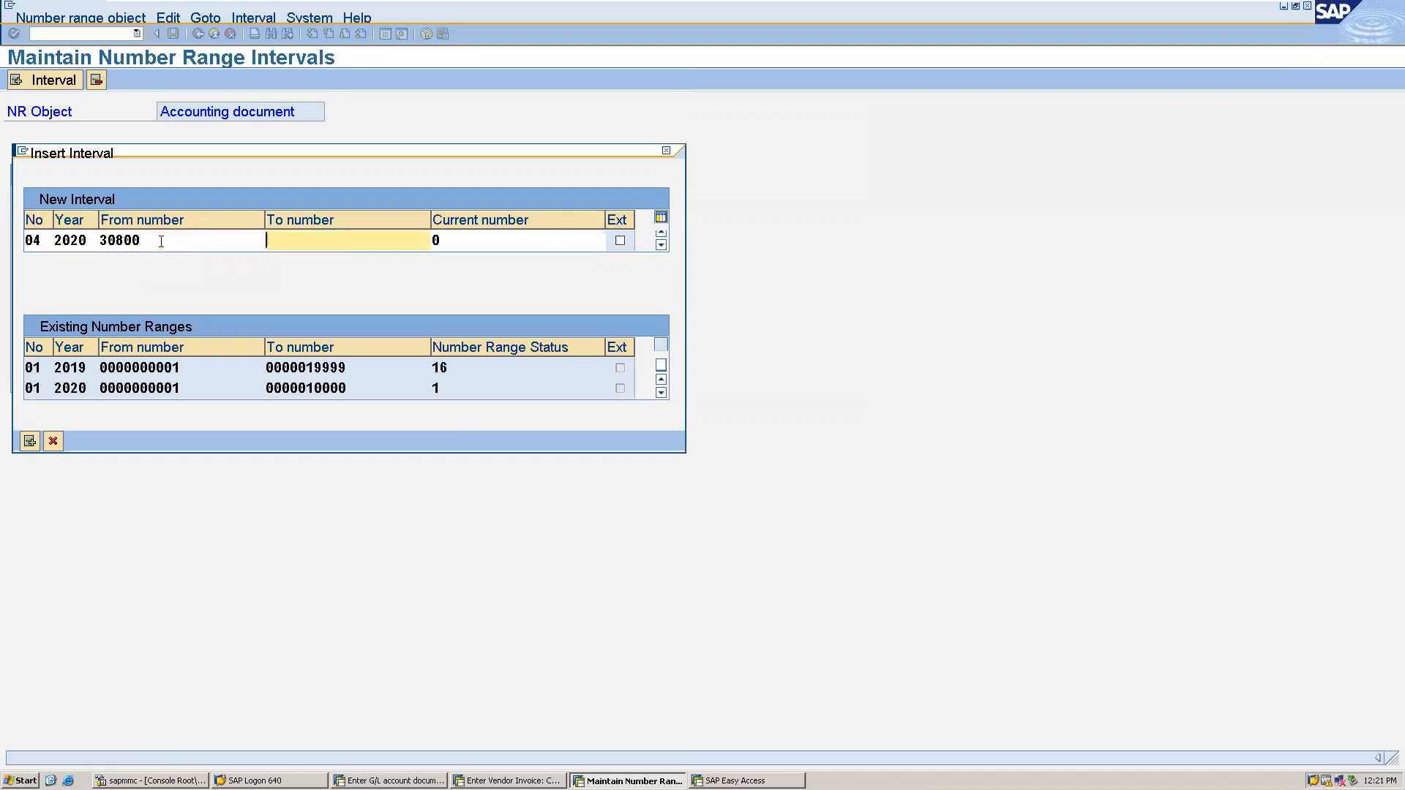
{"action": "type", "text": "30900"}
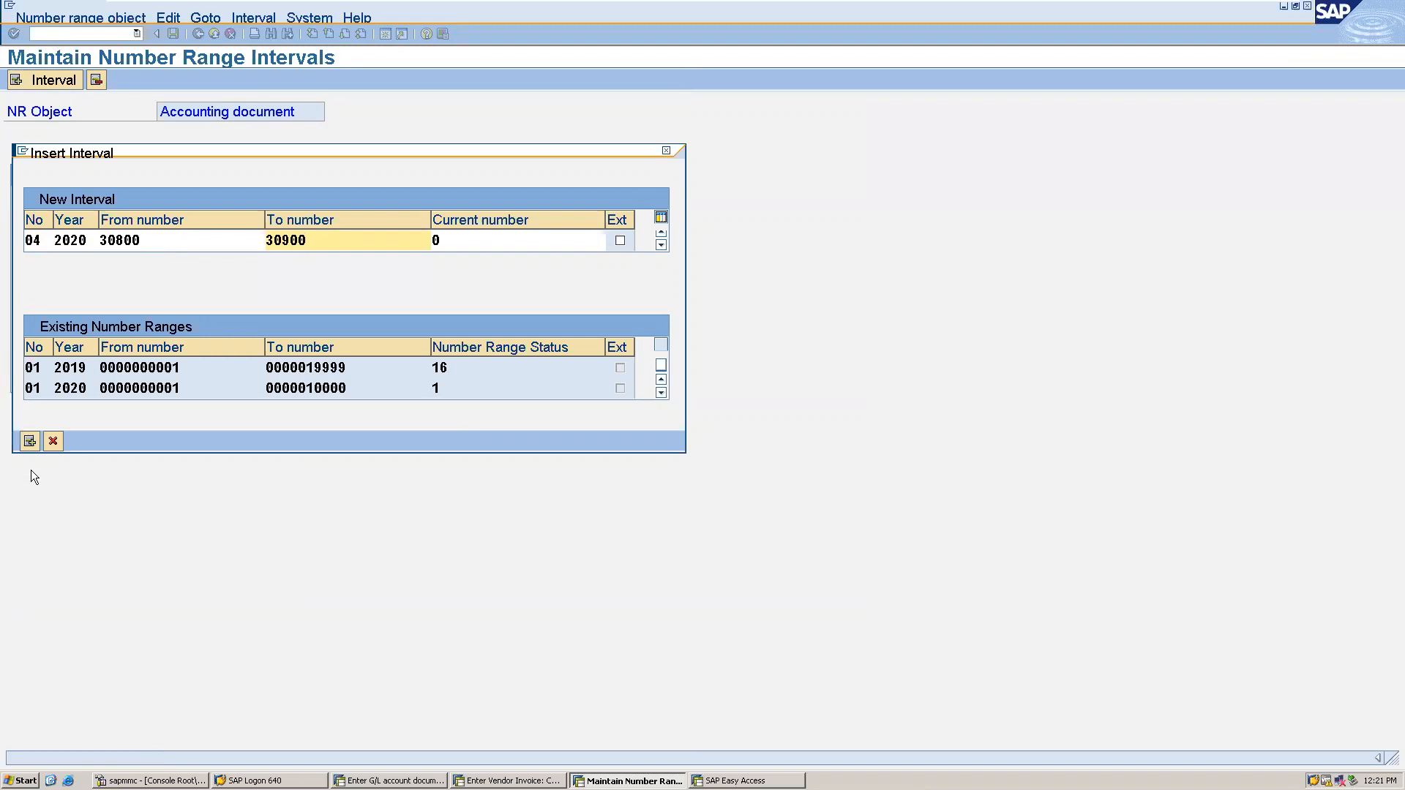
{"action": "left_click", "coordinate": [29, 440]}
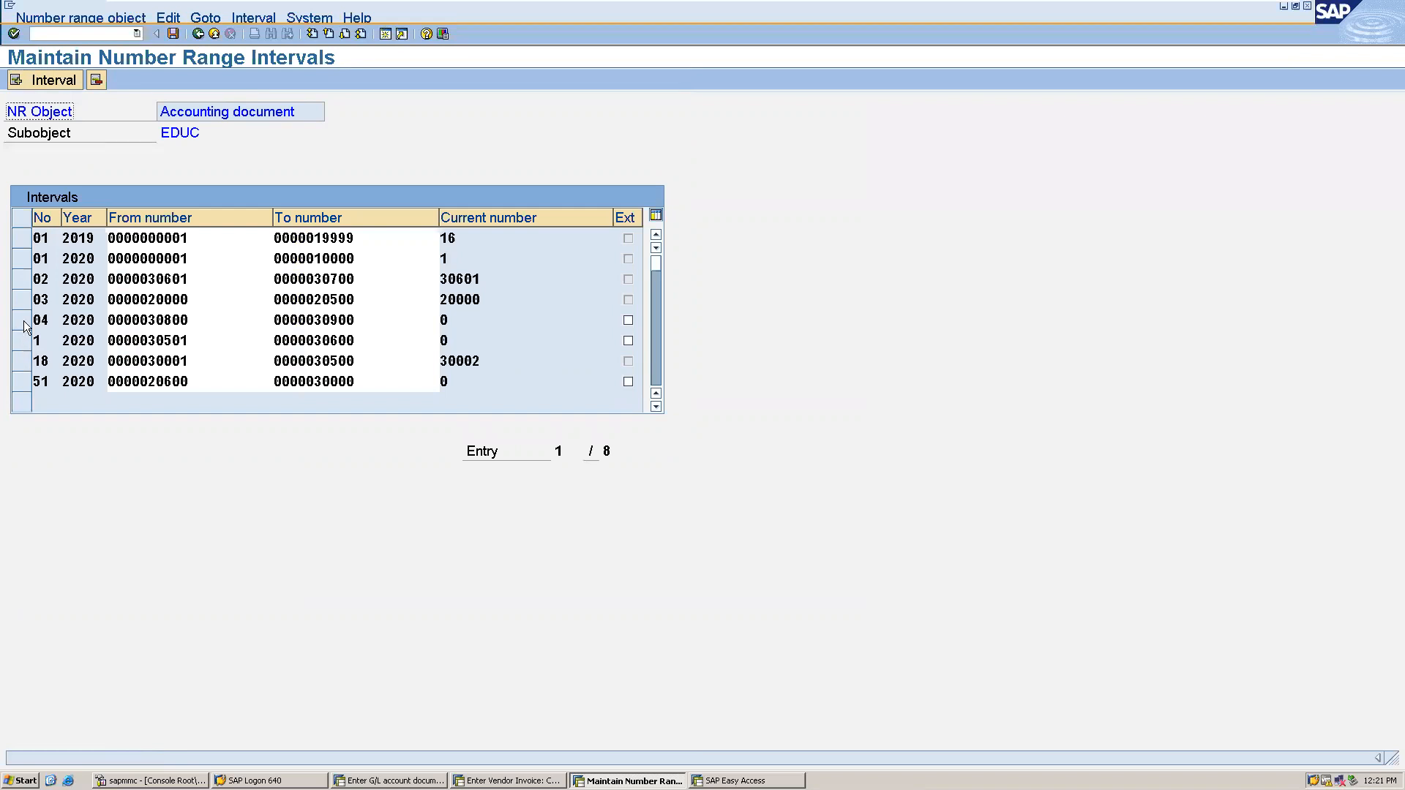
{"action": "mouse_move", "coordinate": [227, 316]}
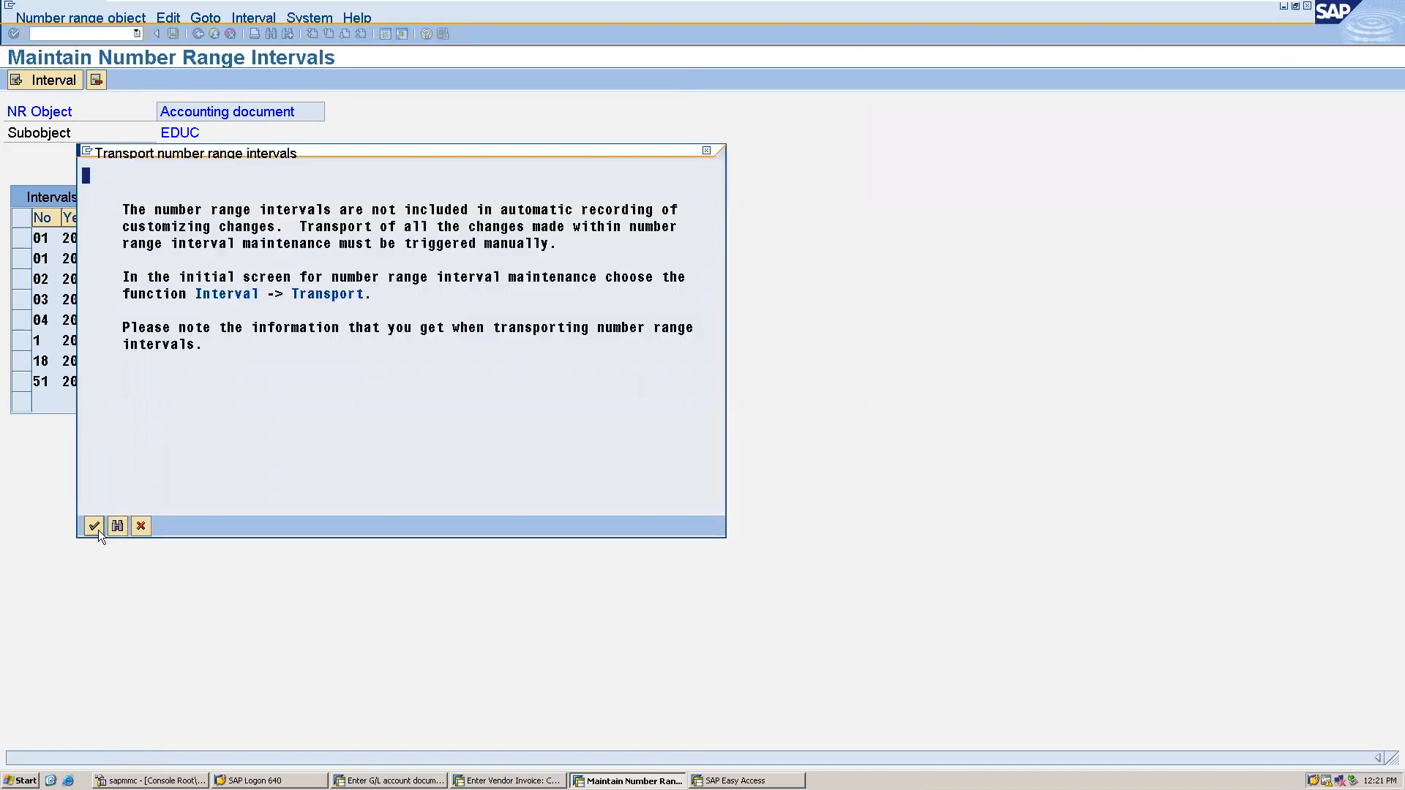
Step: Acknowledge the transport number range intervals notice after saving
{"action": "left_click", "coordinate": [93, 526]}
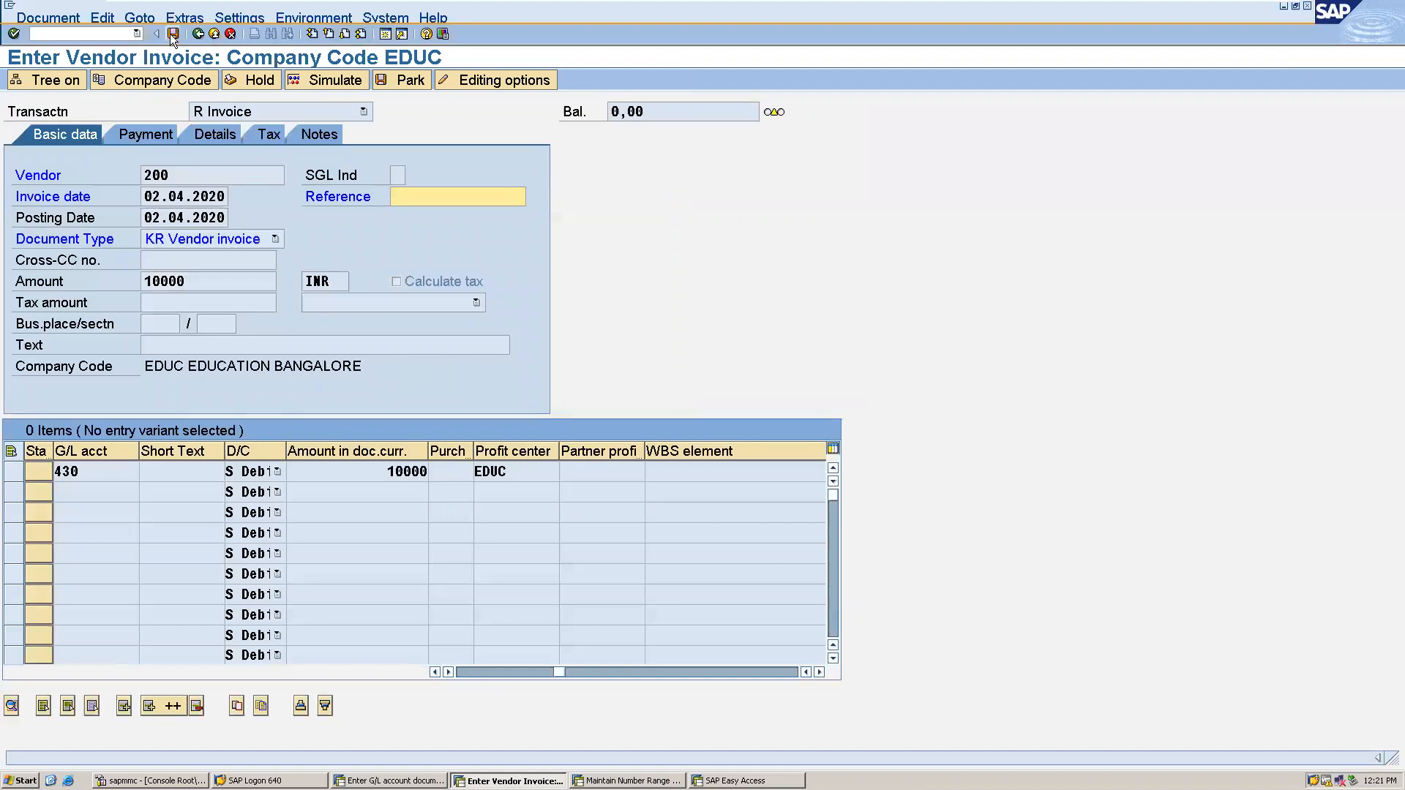
Step: Post the vendor 200 invoice for 10000 INR, creating document 30800
{"action": "left_click", "coordinate": [172, 35]}
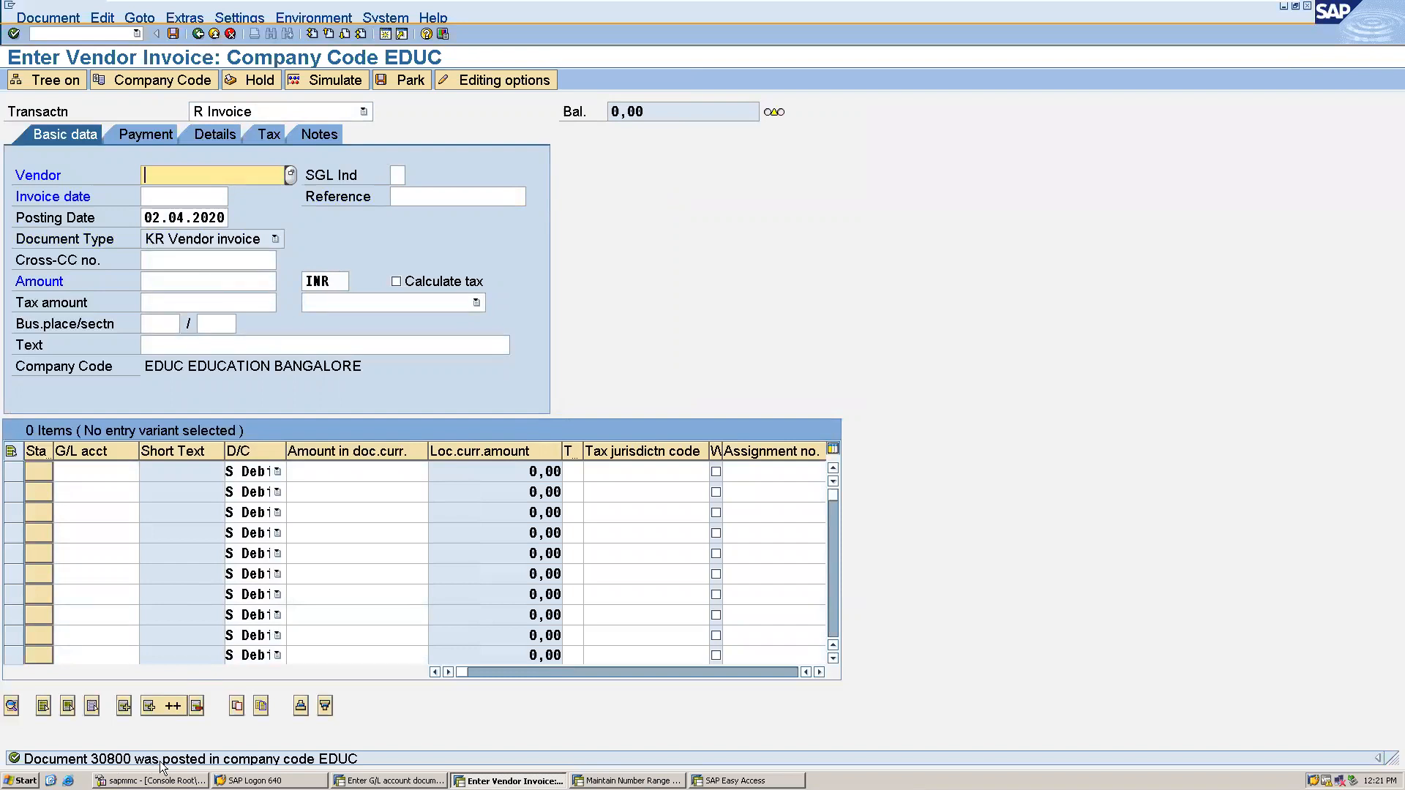
{"action": "mouse_move", "coordinate": [279, 762]}
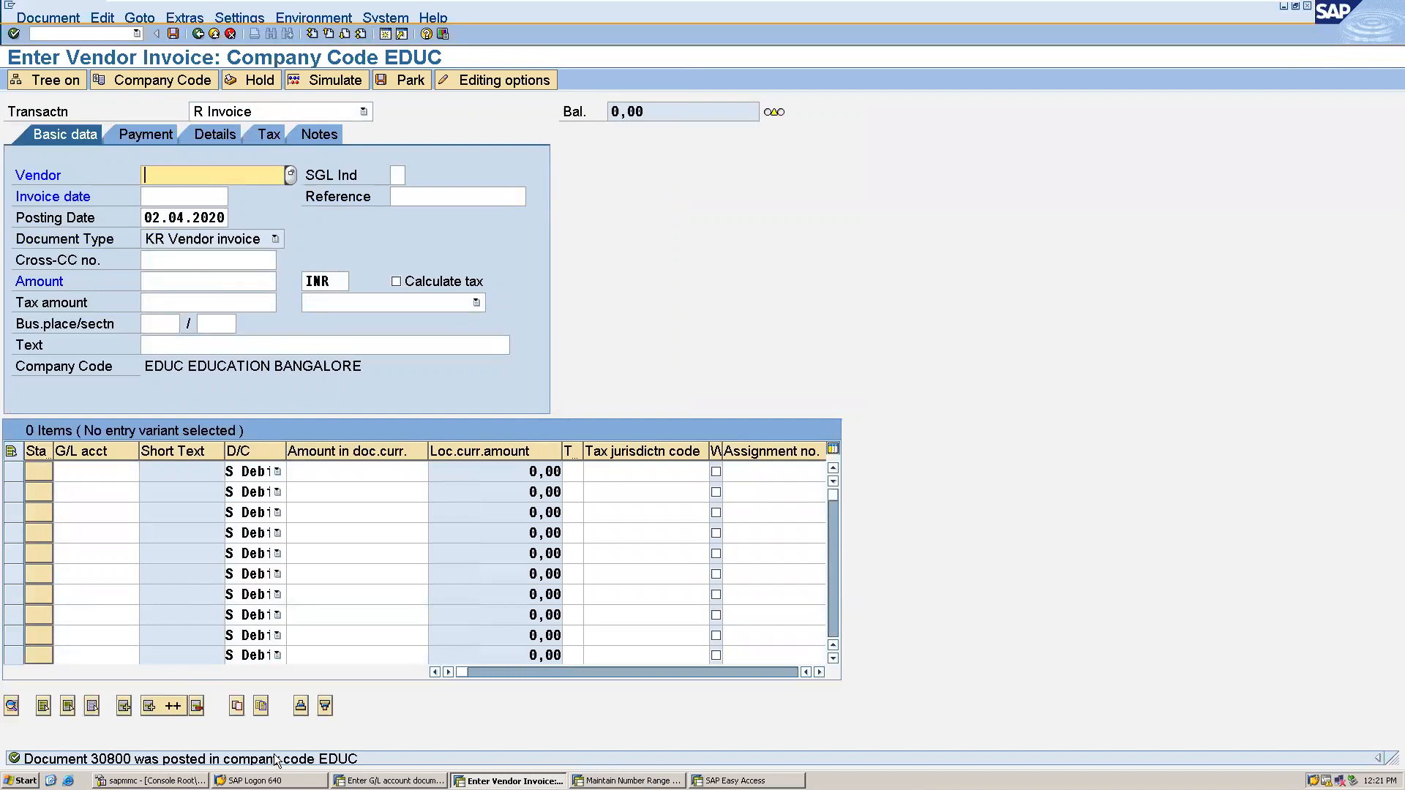